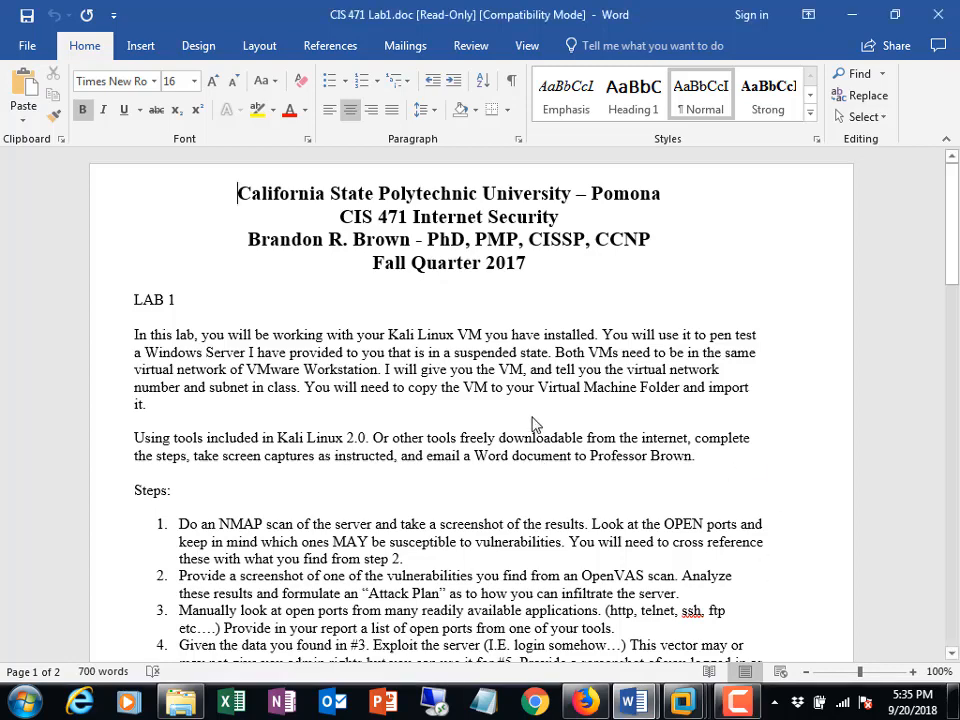
# Step: Switch from the CIS-Target1 VM to the KaliLinux-ToolBox VM tab
pyautogui.scroll(-3)
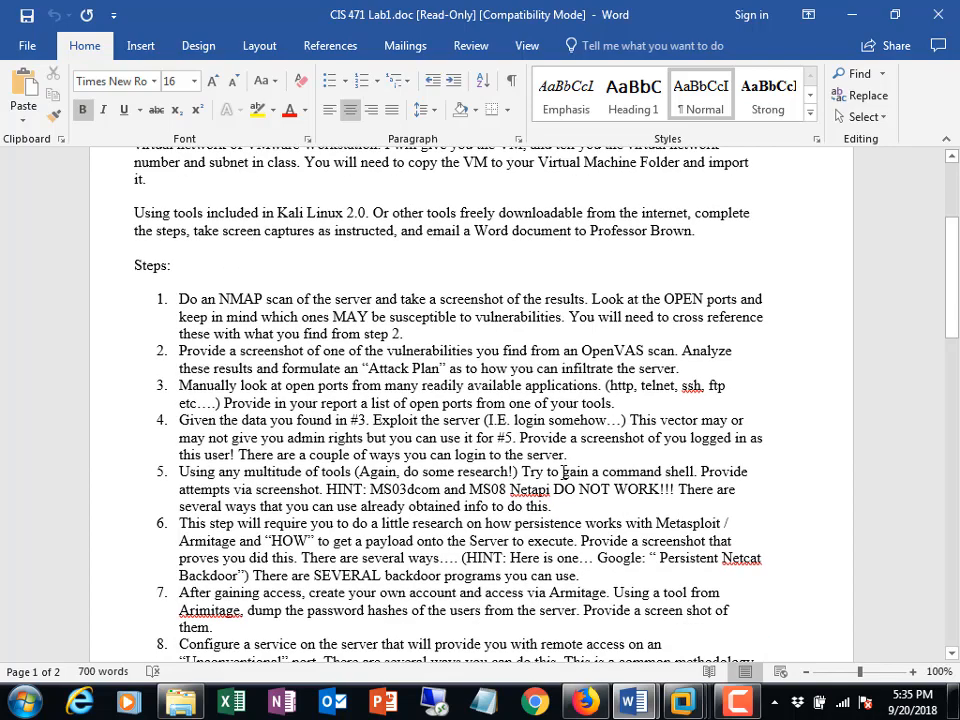
pyautogui.scroll(-3)
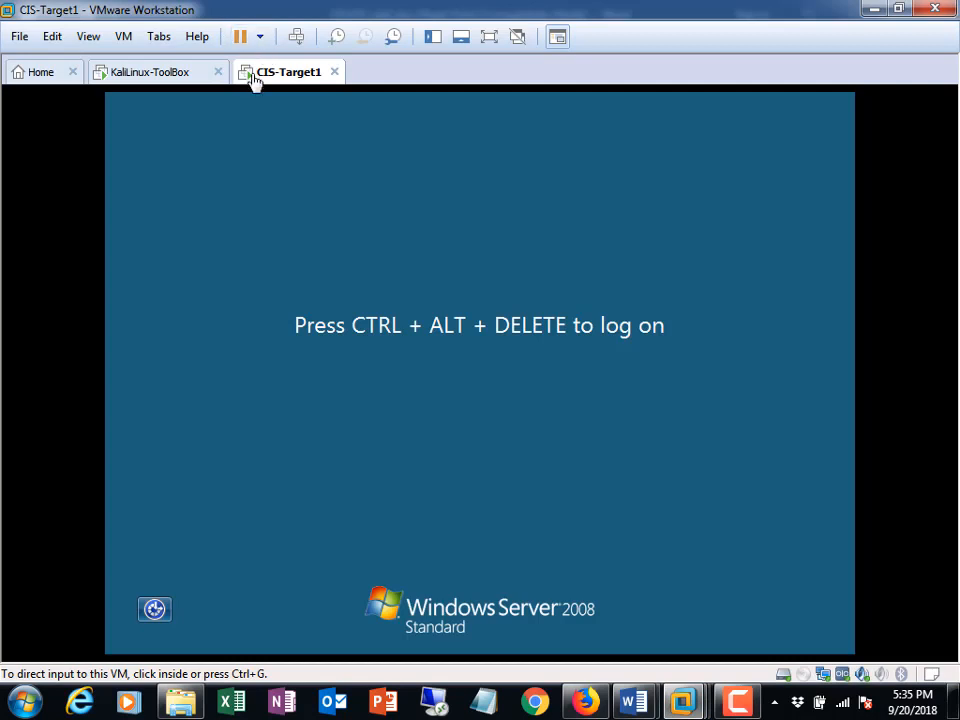
pyautogui.moveTo(663, 417)
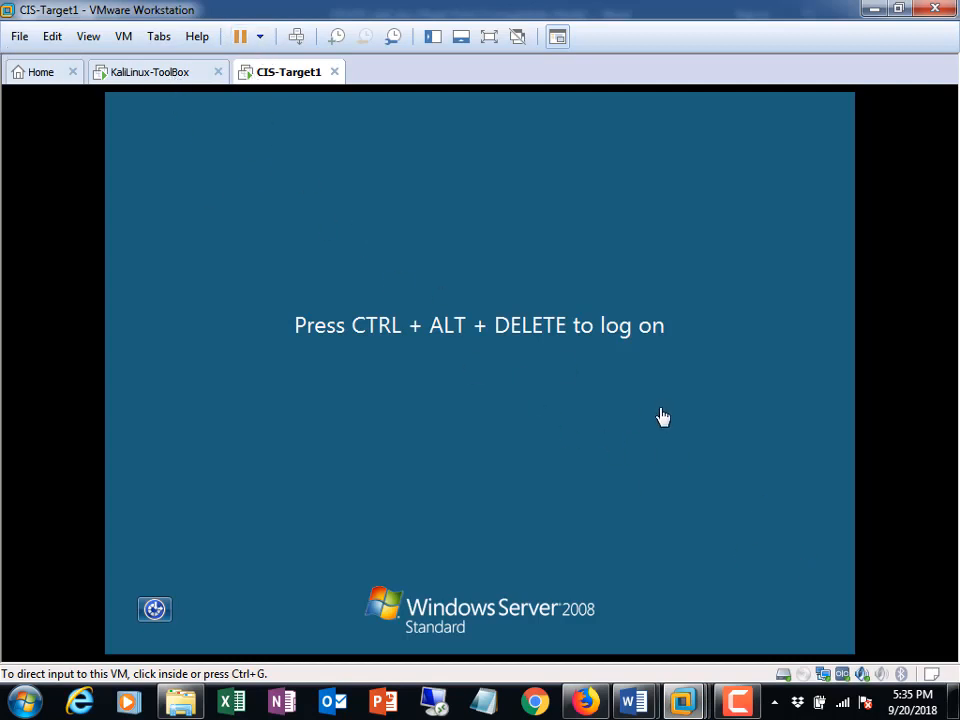
pyautogui.click(147, 71)
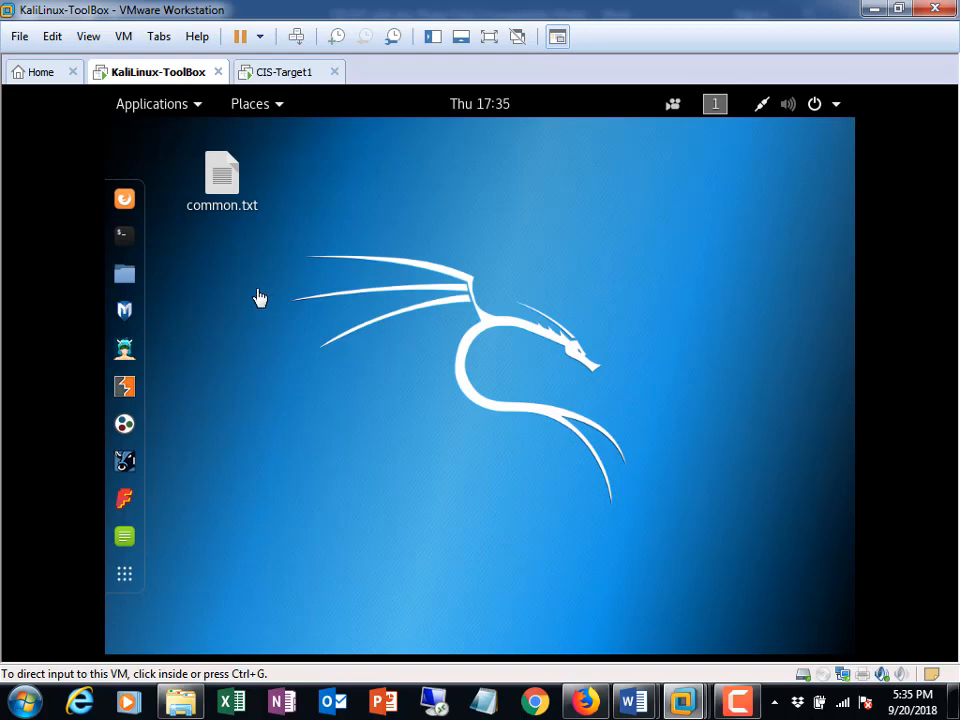
pyautogui.moveTo(124, 245)
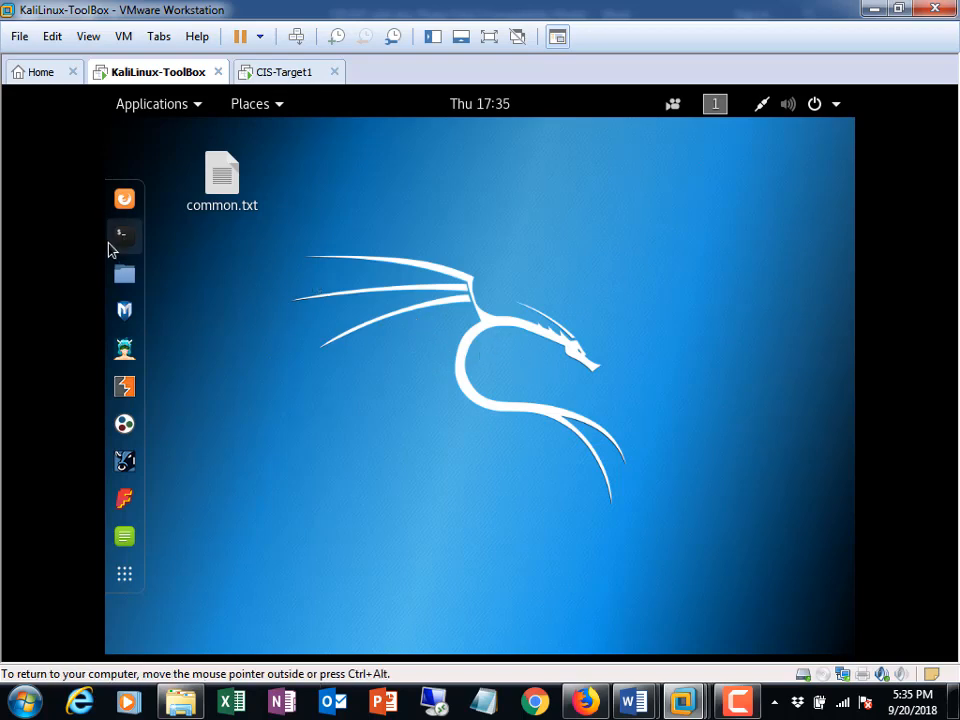
pyautogui.moveTo(124, 235)
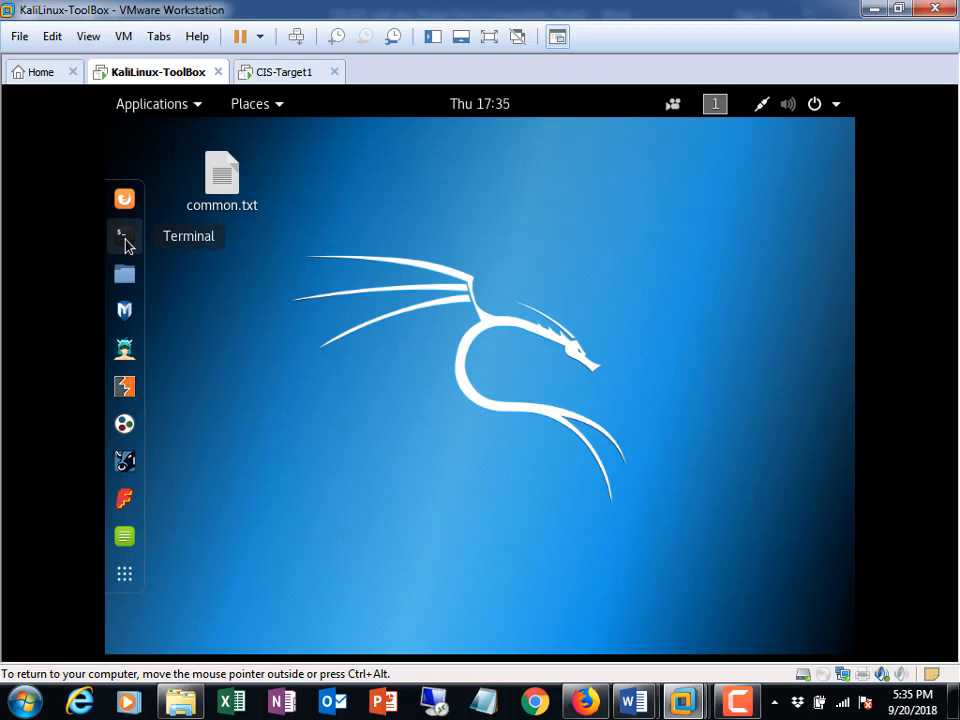
# Step: Open a Kali terminal, check ifconfig, and ping the target 192.168.225.139
pyautogui.click(124, 235)
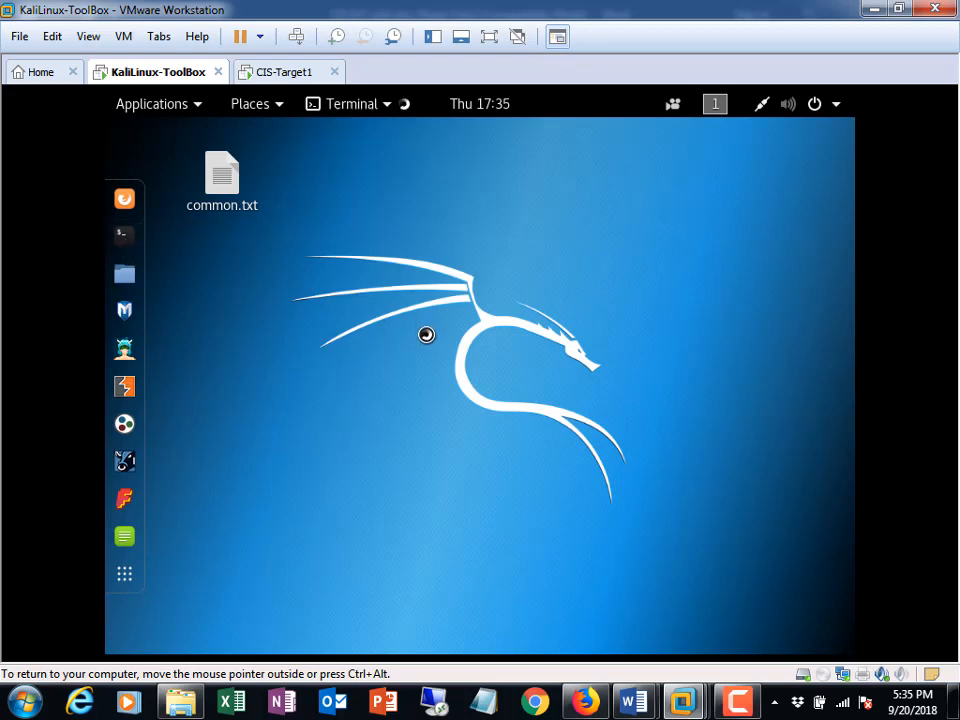
pyautogui.moveTo(508, 281)
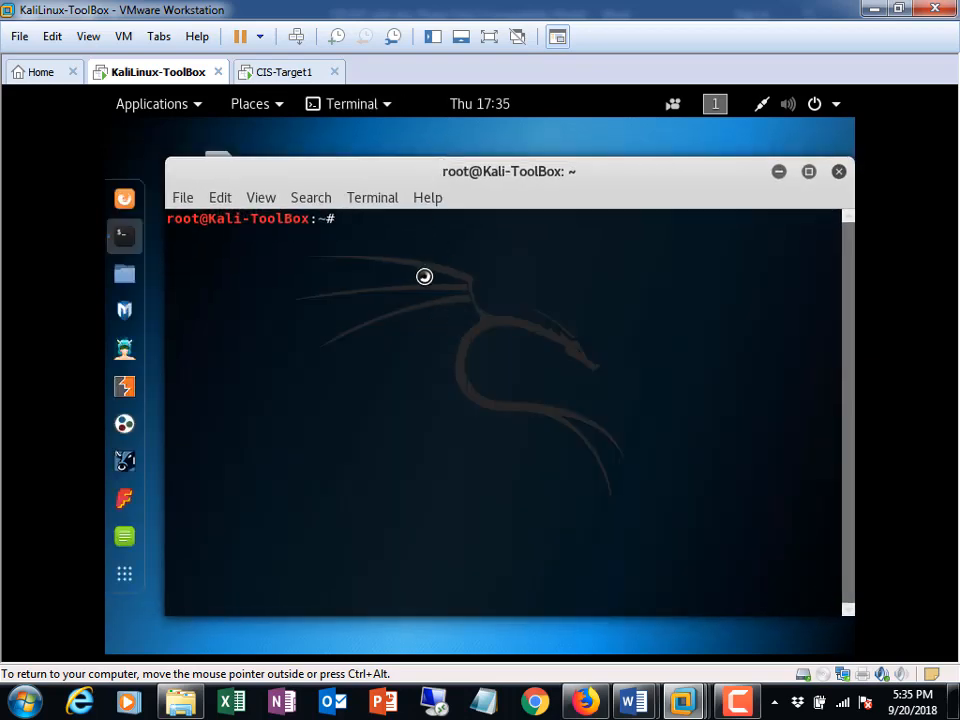
pyautogui.write('ifconfig')
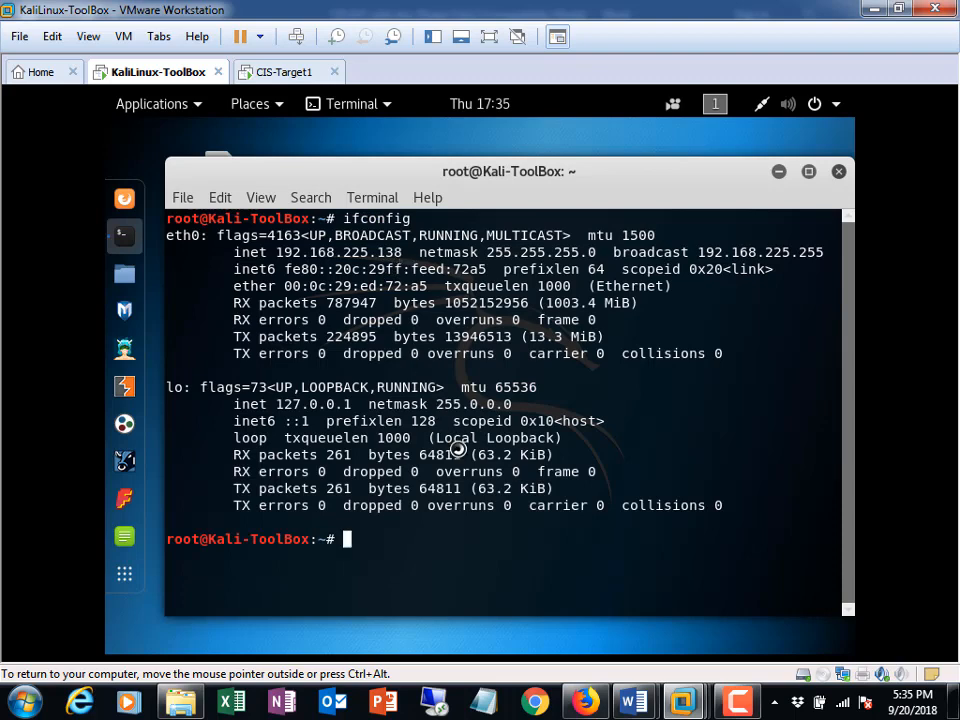
pyautogui.write('p')
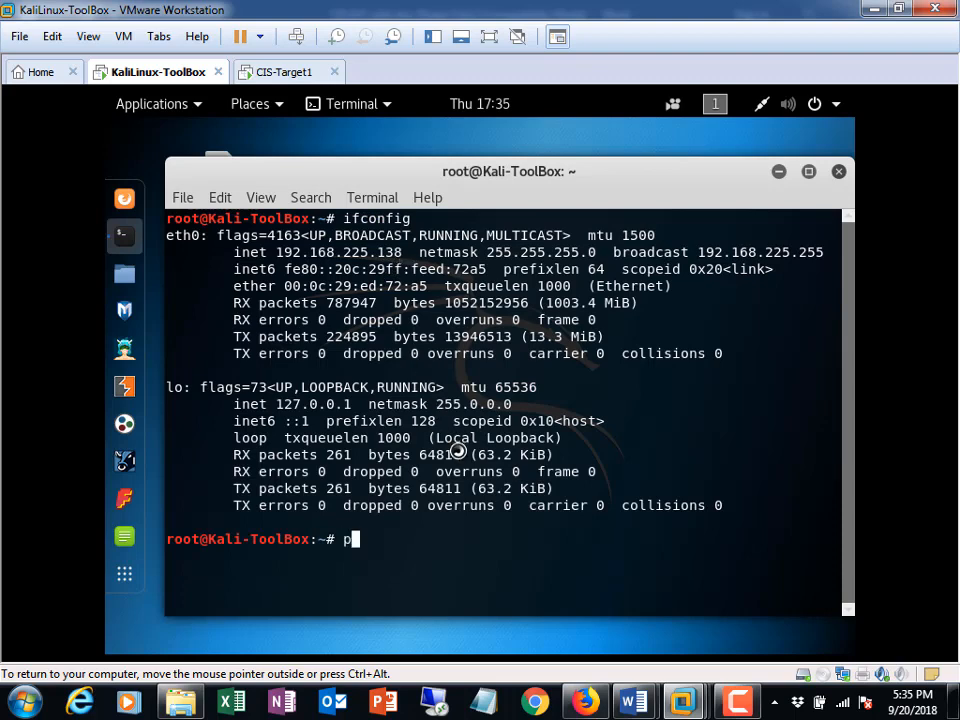
pyautogui.write('ing 19')
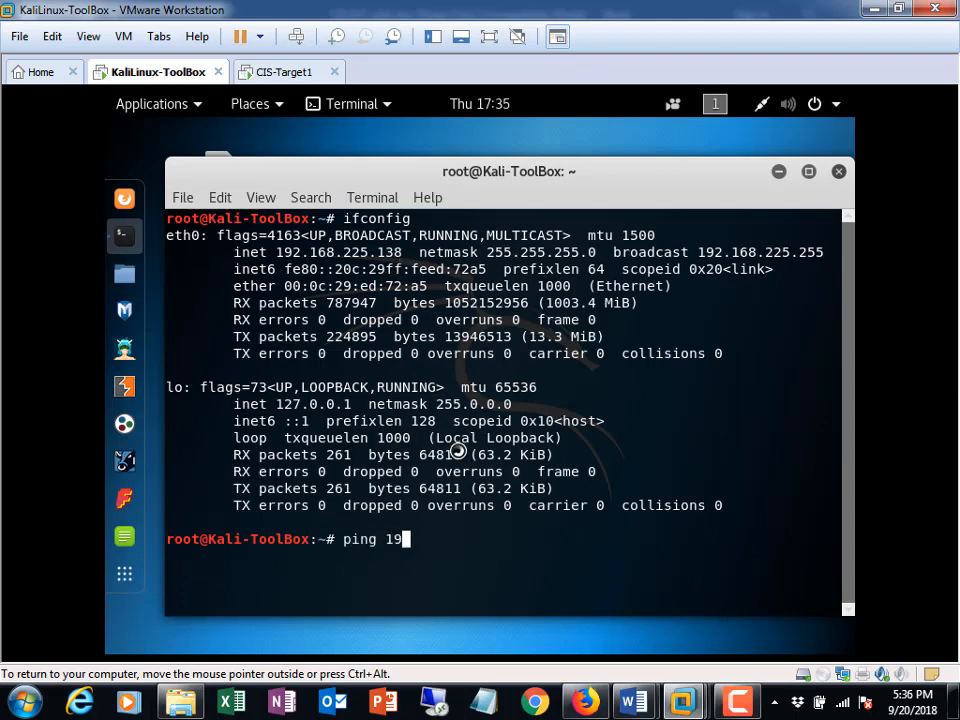
pyautogui.write('2.168.225.139')
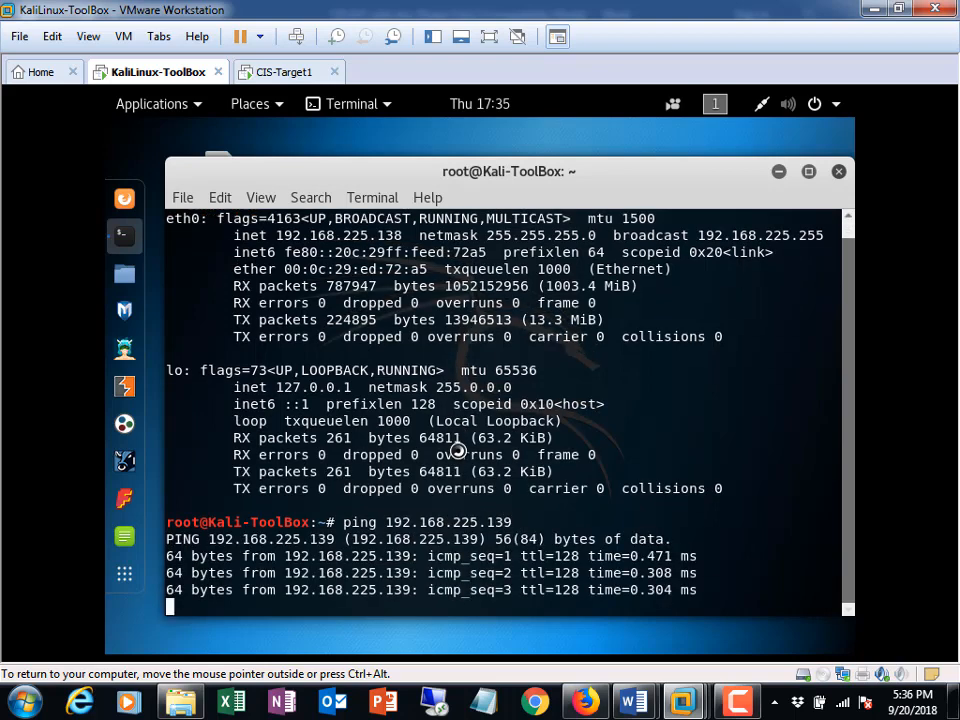
pyautogui.press('ctrl+c')
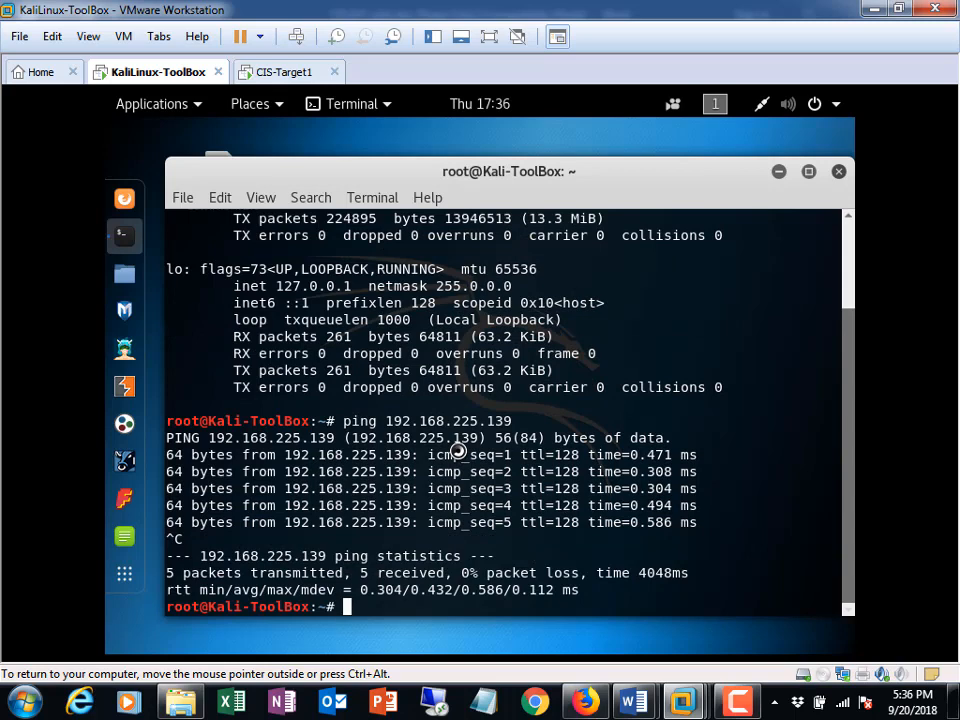
# Step: Start the PostgreSQL service with service postgresql start
pyautogui.write('service')
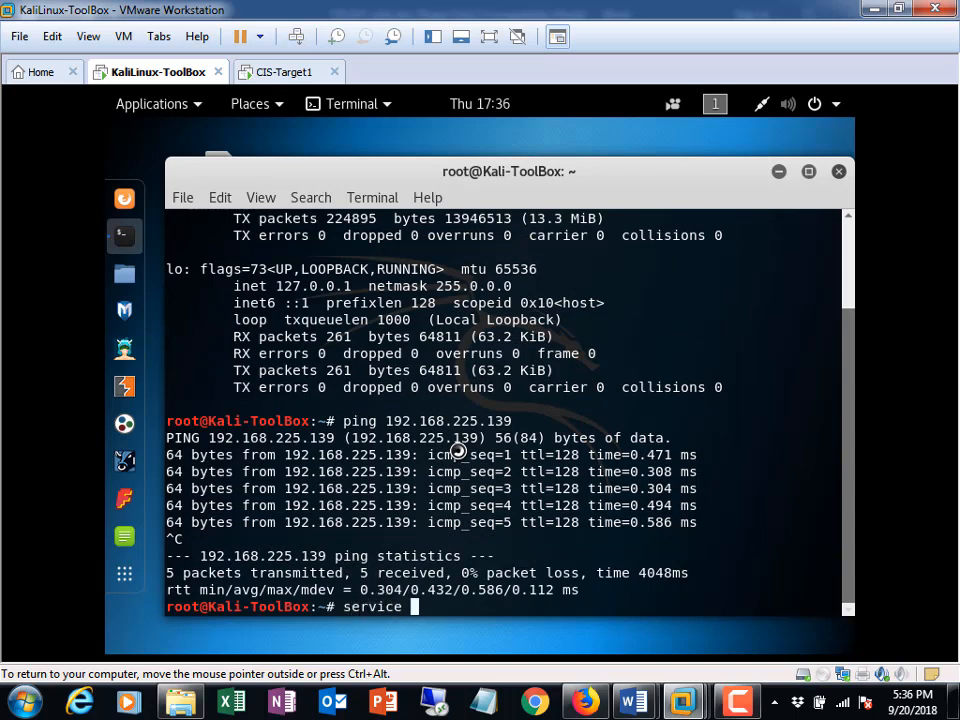
pyautogui.write('p')
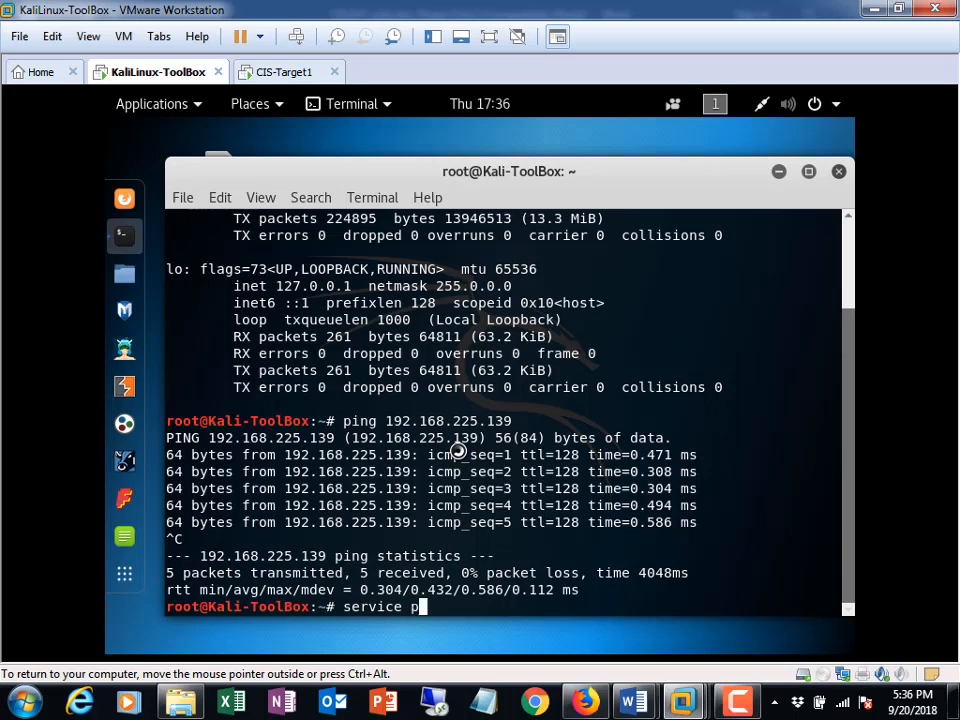
pyautogui.write('ostgres')
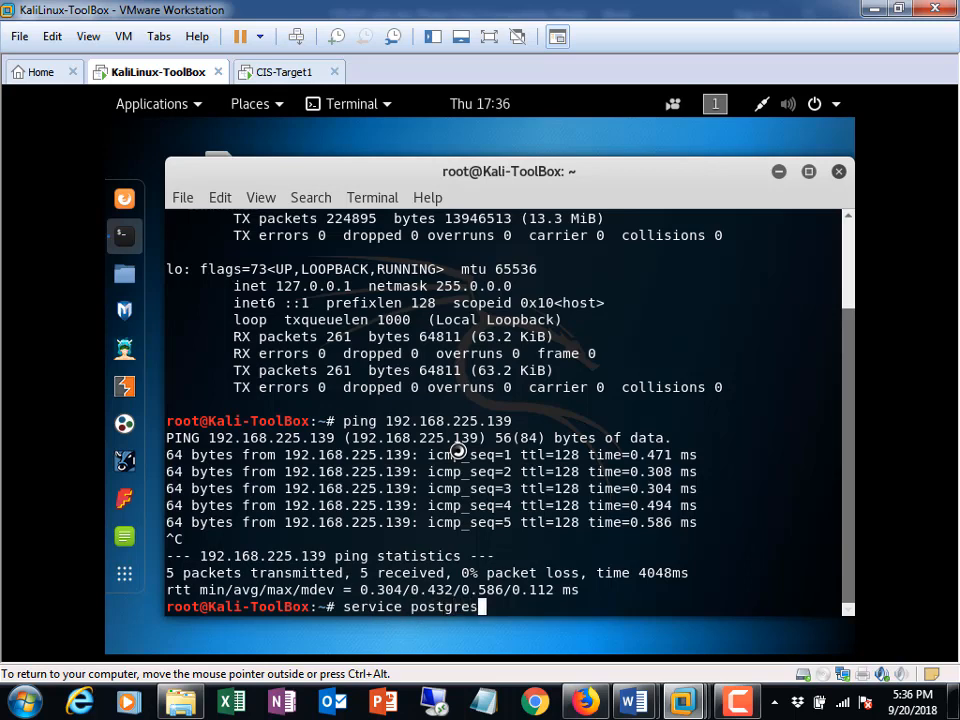
pyautogui.write('l start')
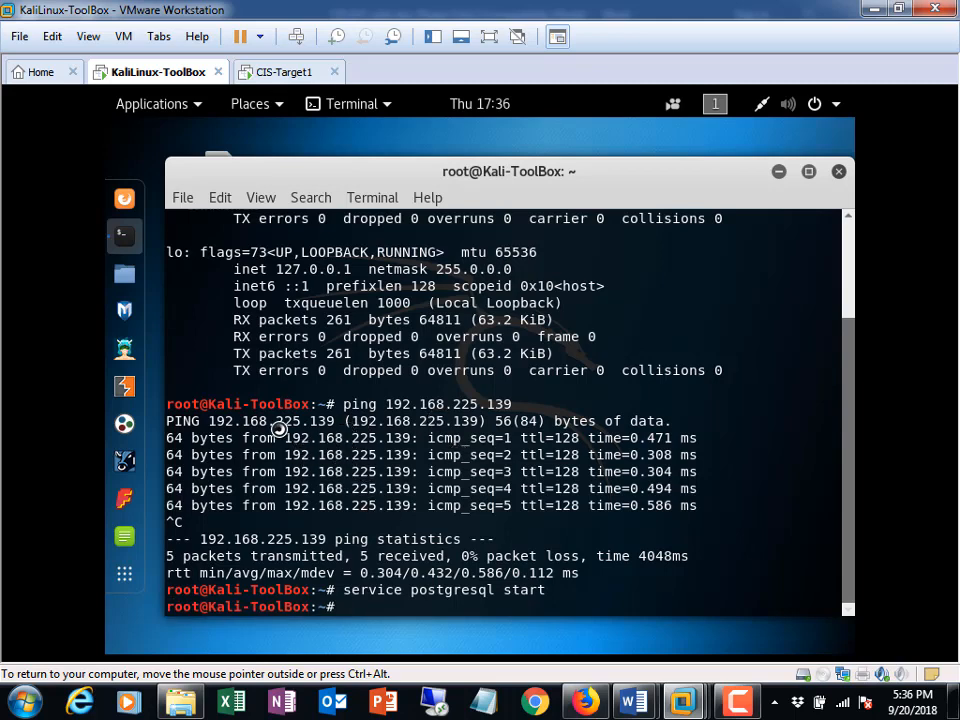
# Step: Close the terminal and launch Armitage from the Kali dock
pyautogui.click(838, 171)
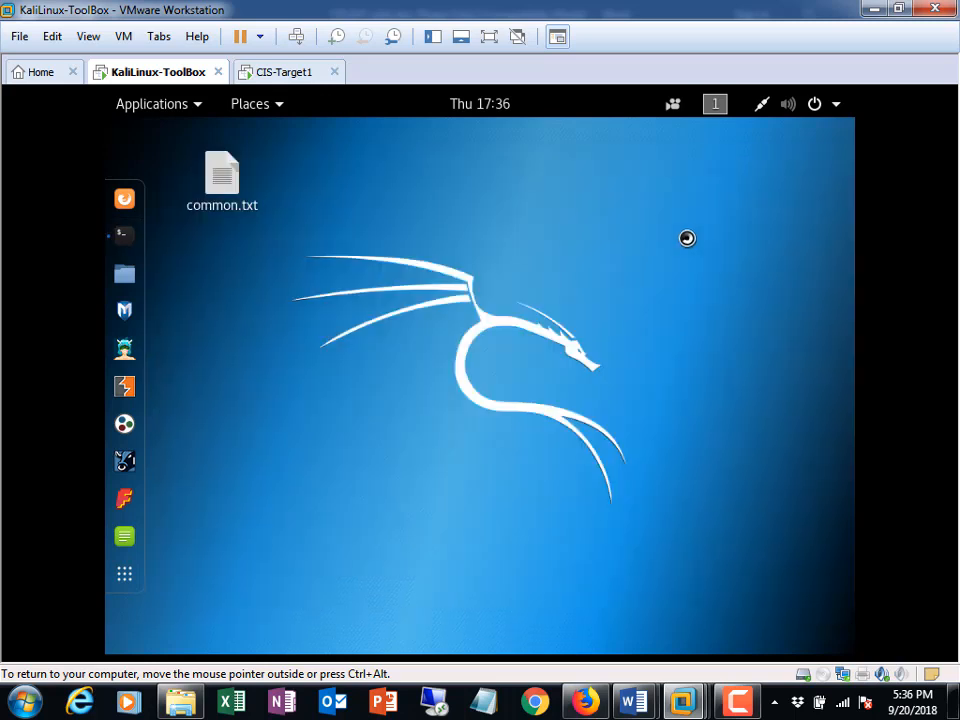
pyautogui.moveTo(124, 348)
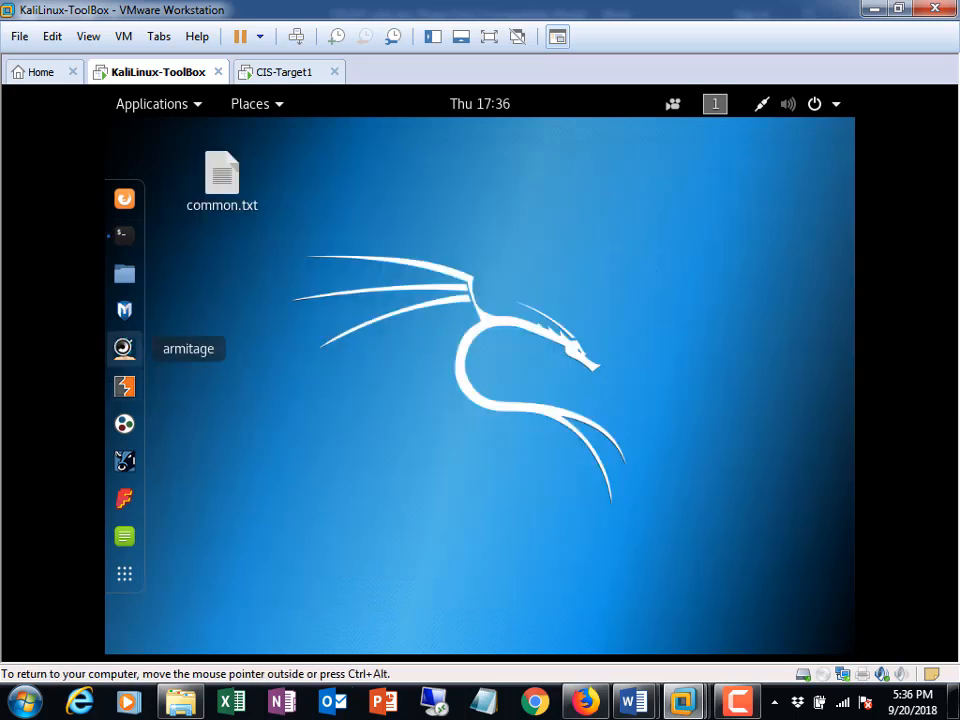
pyautogui.click(124, 347)
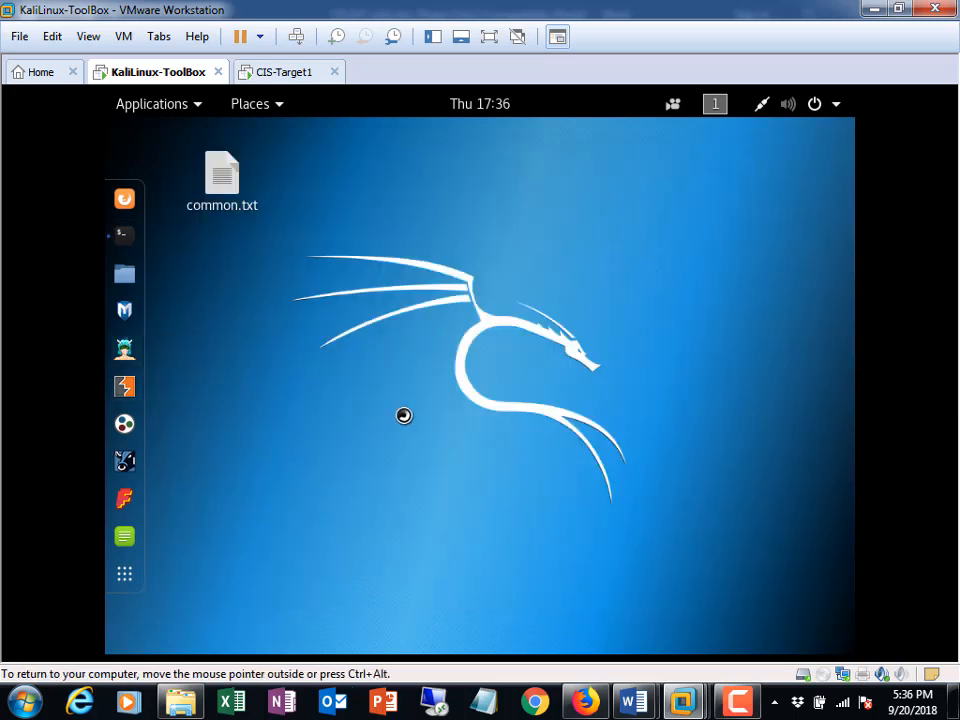
pyautogui.moveTo(632, 700)
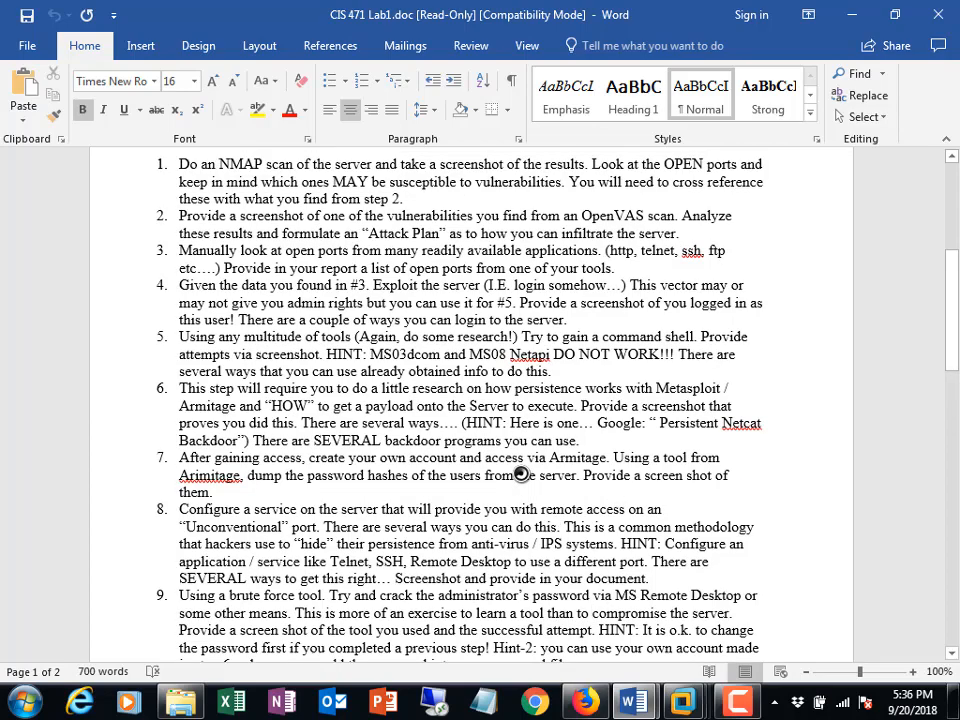
pyautogui.scroll(-3)
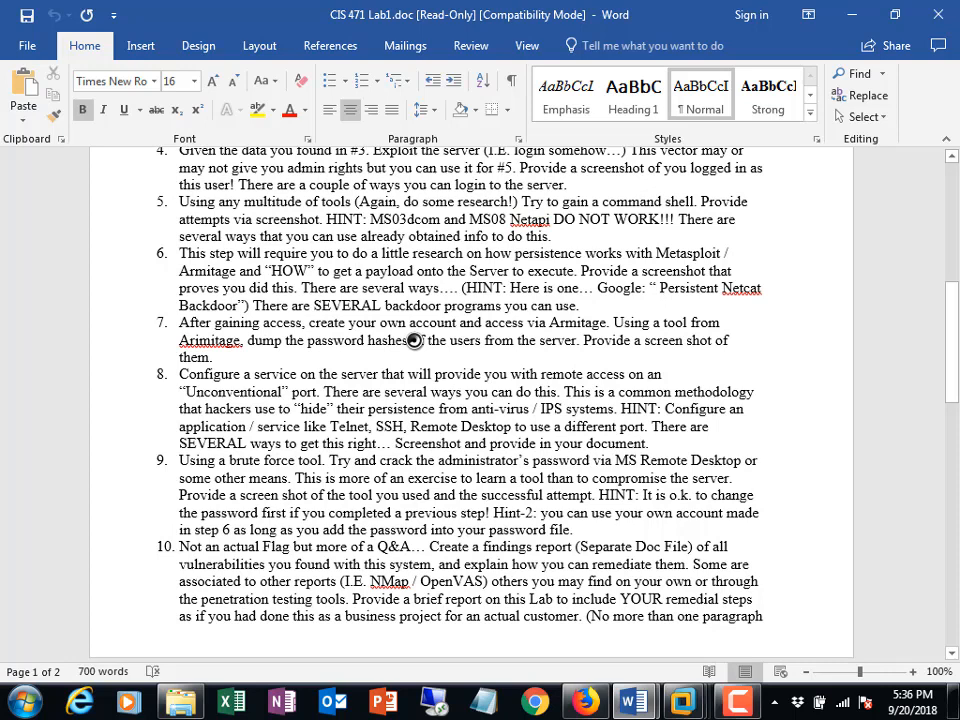
pyautogui.moveTo(518, 336)
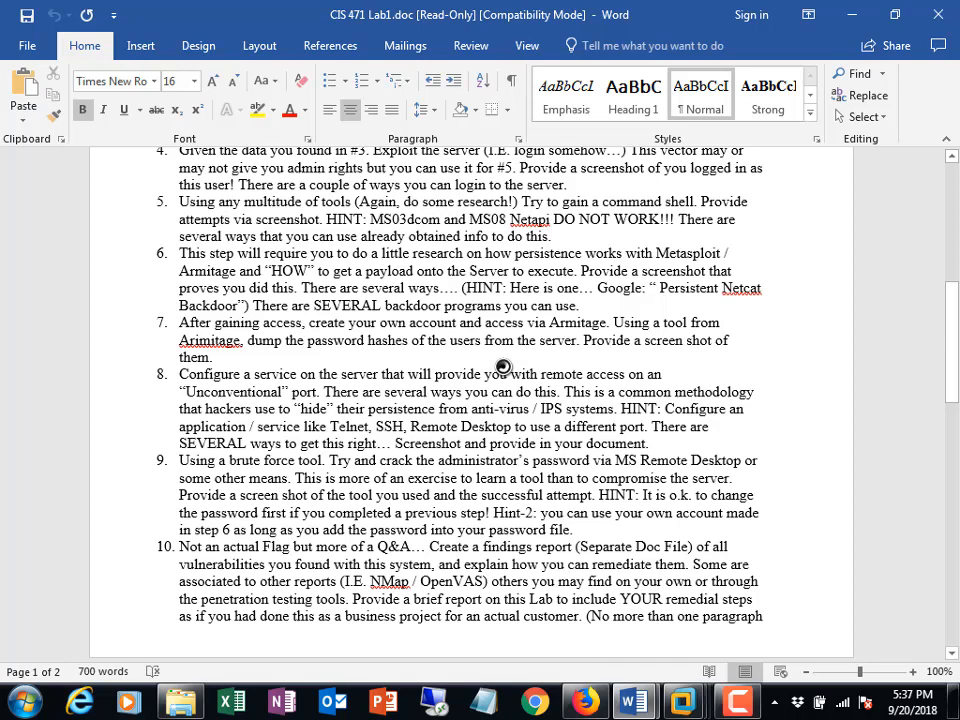
pyautogui.moveTo(510, 367)
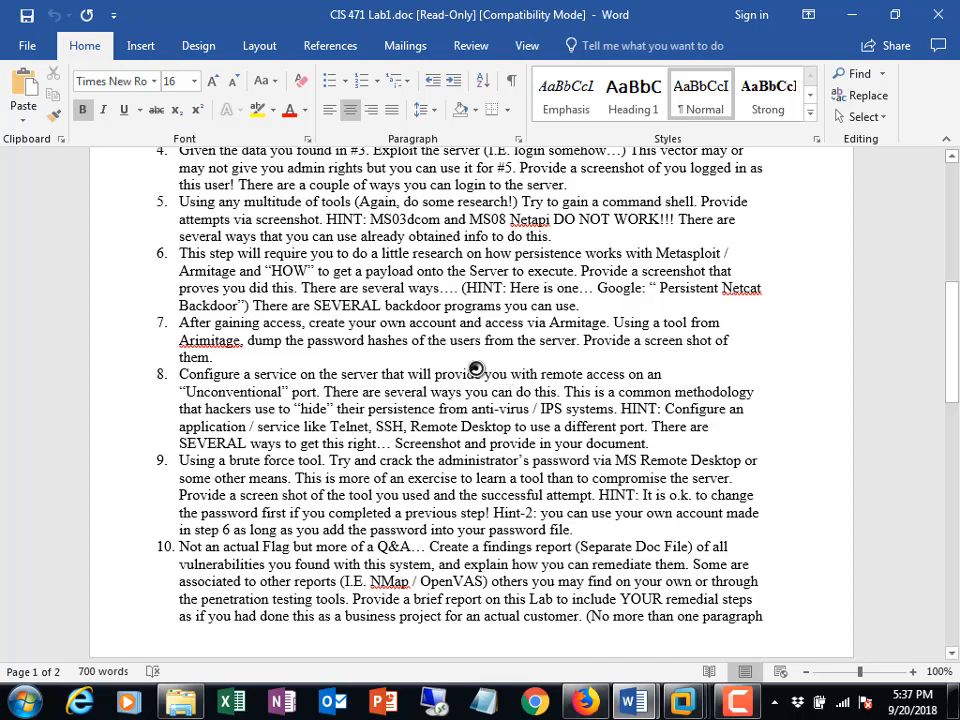
pyautogui.moveTo(470, 372)
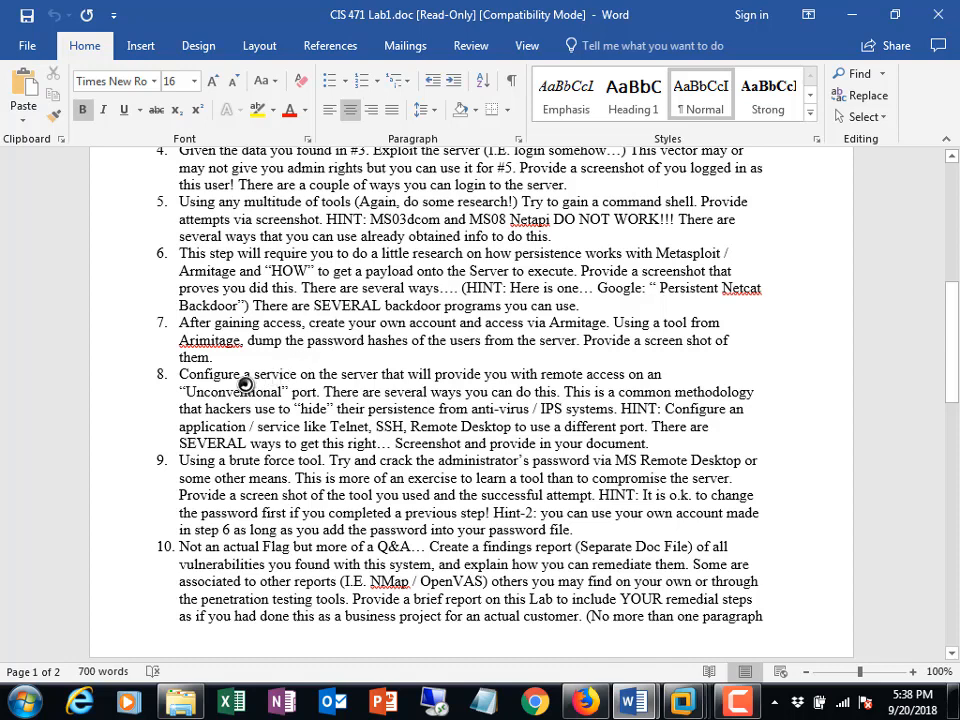
pyautogui.moveTo(277, 402)
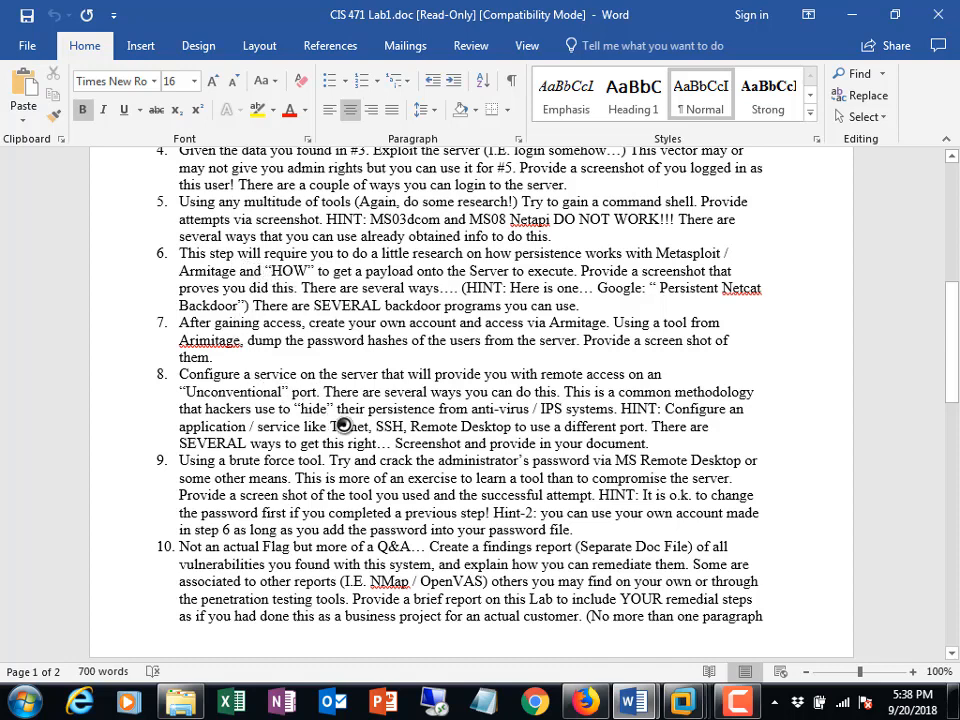
pyautogui.moveTo(355, 402)
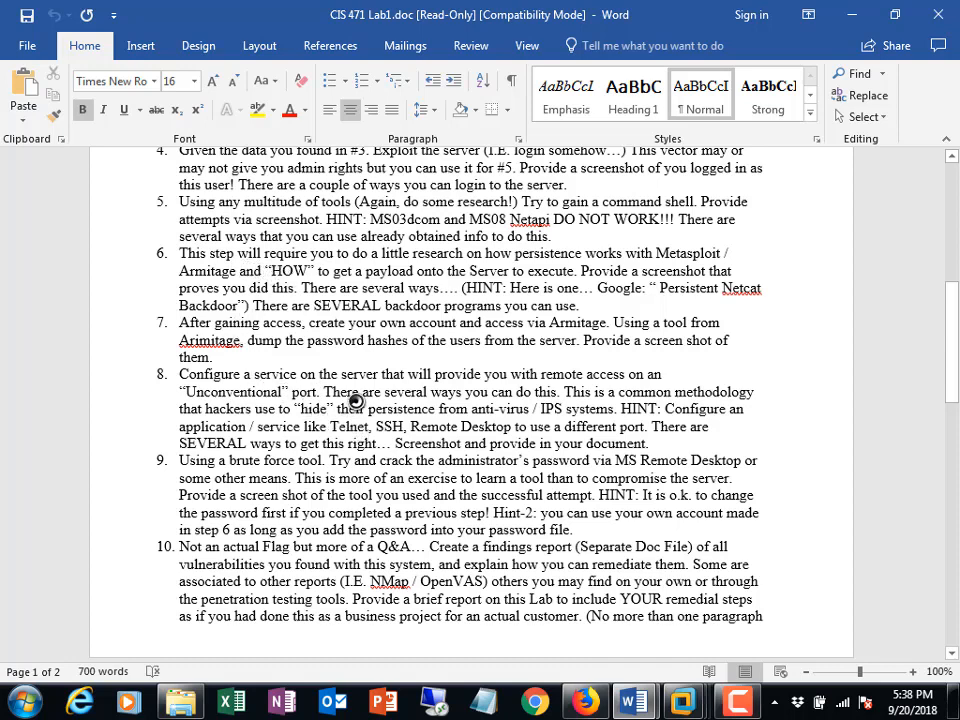
pyautogui.moveTo(418, 339)
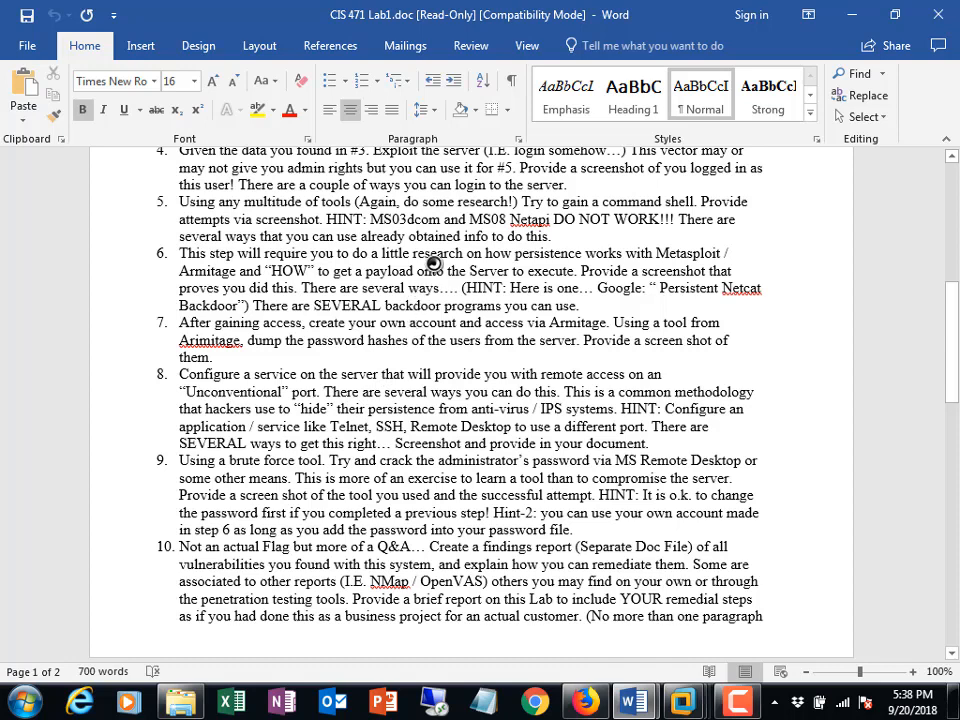
pyautogui.moveTo(443, 250)
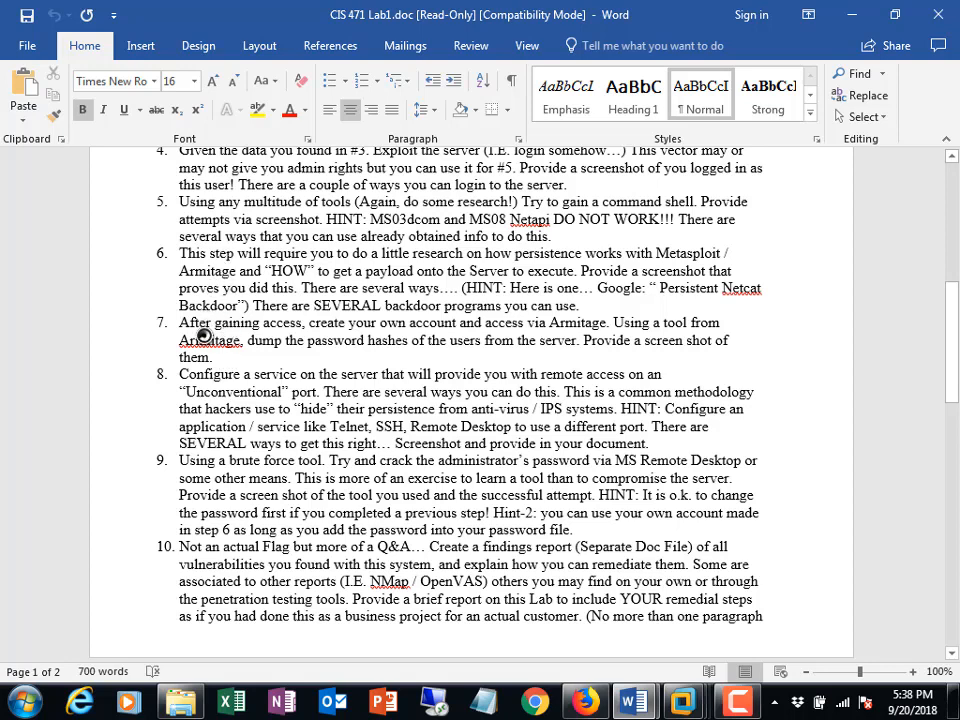
pyautogui.moveTo(139, 482)
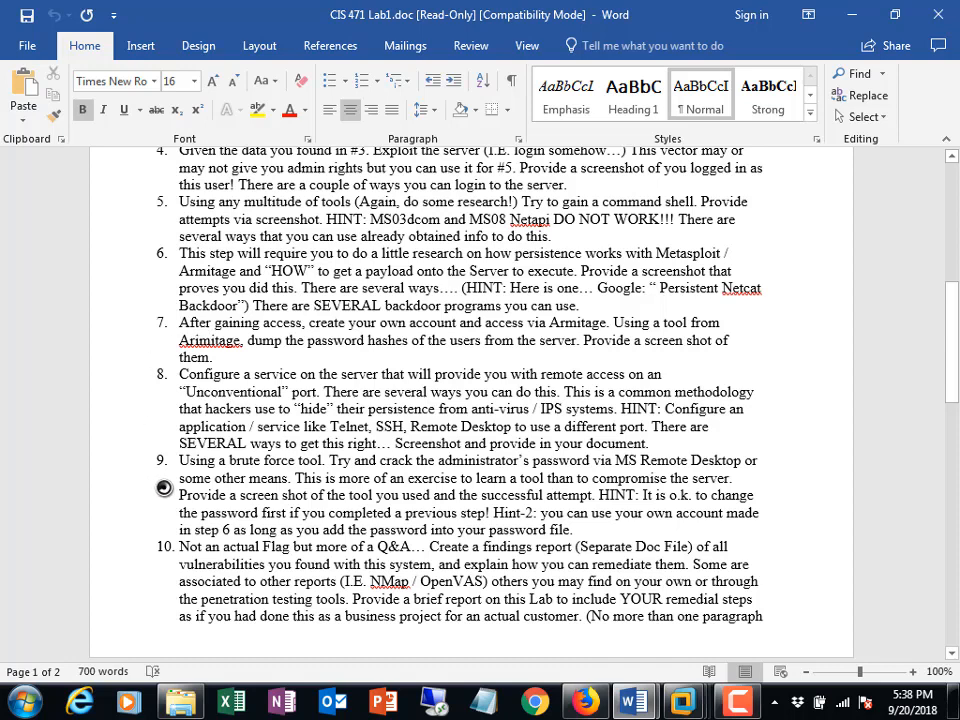
pyautogui.moveTo(255, 508)
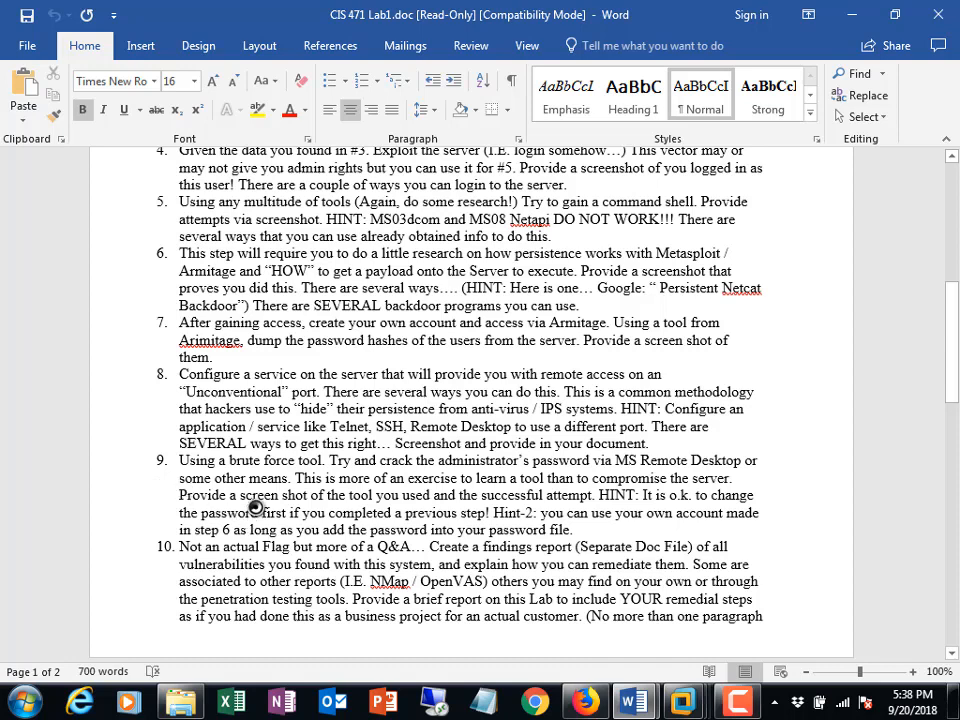
pyautogui.moveTo(293, 485)
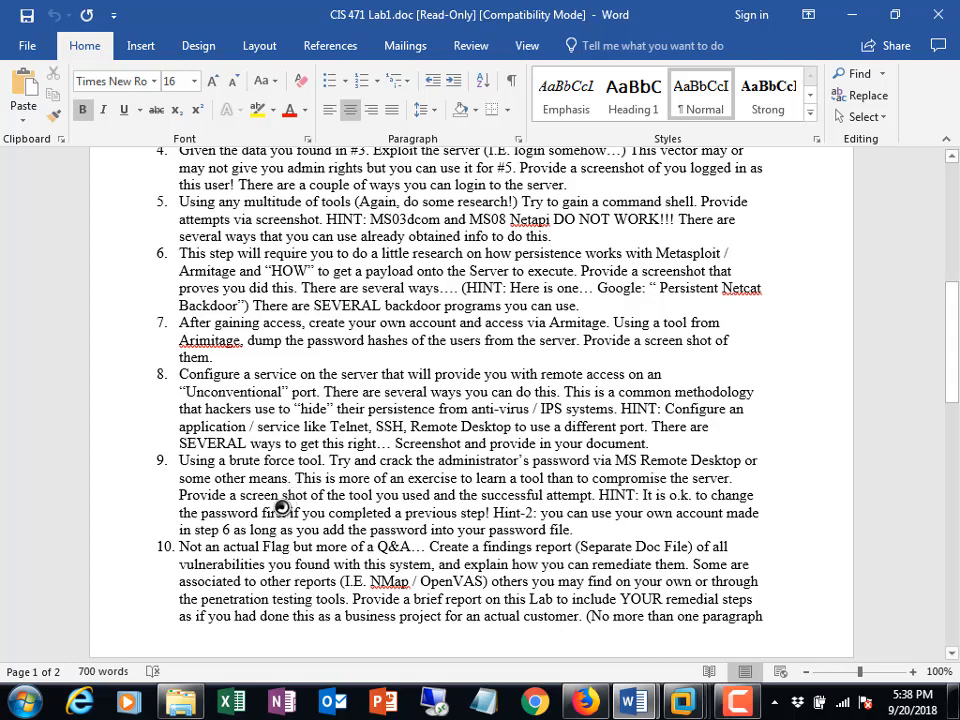
pyautogui.scroll(-3)
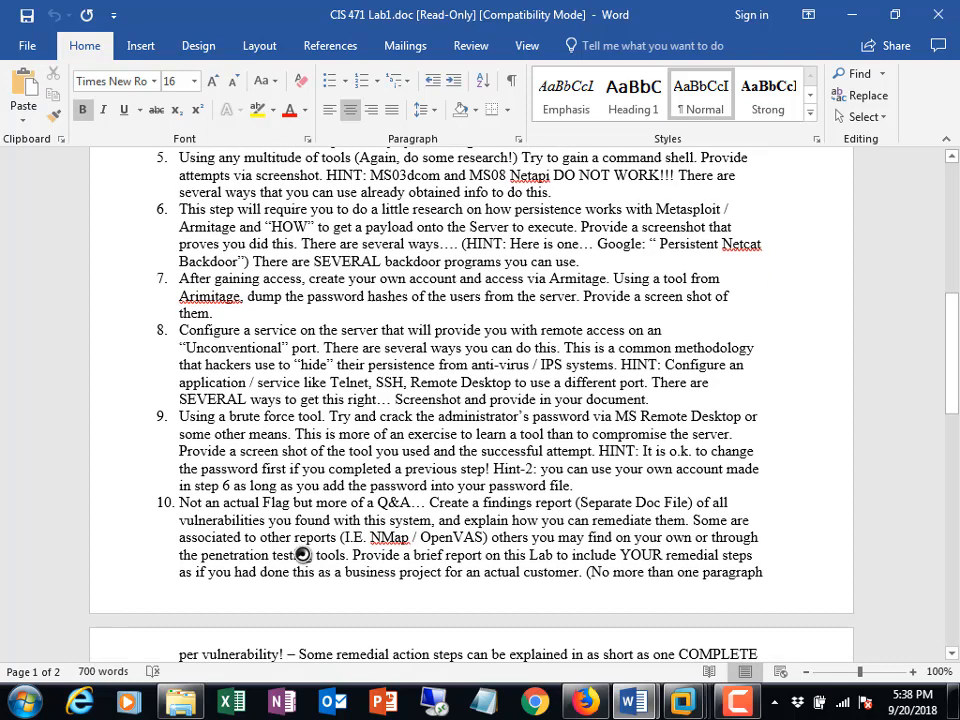
pyautogui.scroll(-3)
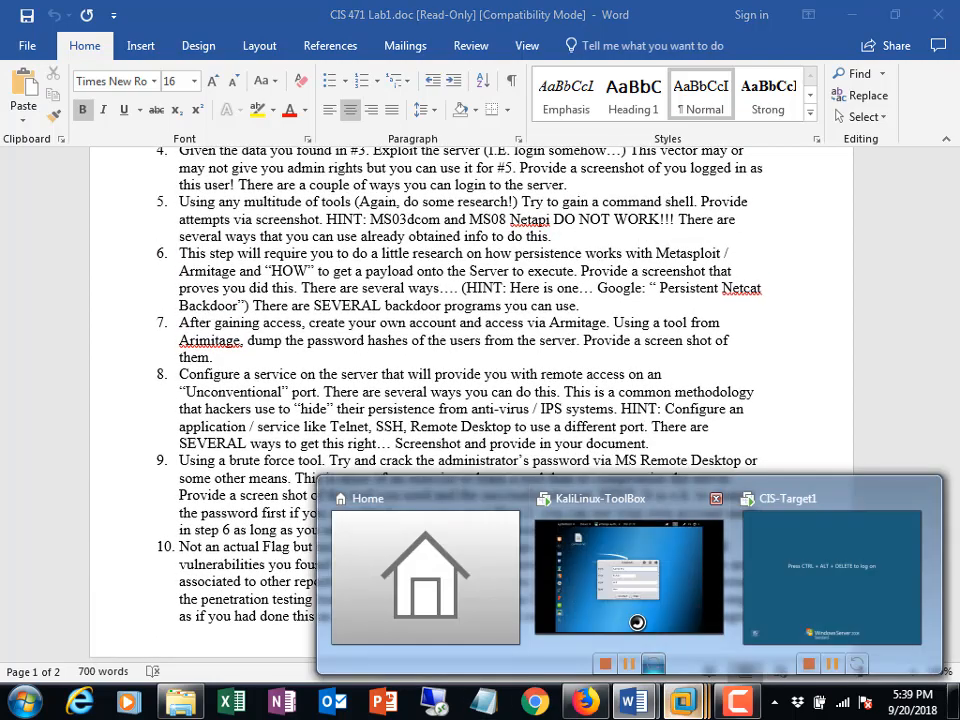
# Step: Return to the Kali VM, connect Armitage, and agree to start Metasploit's RPC server
pyautogui.click(628, 575)
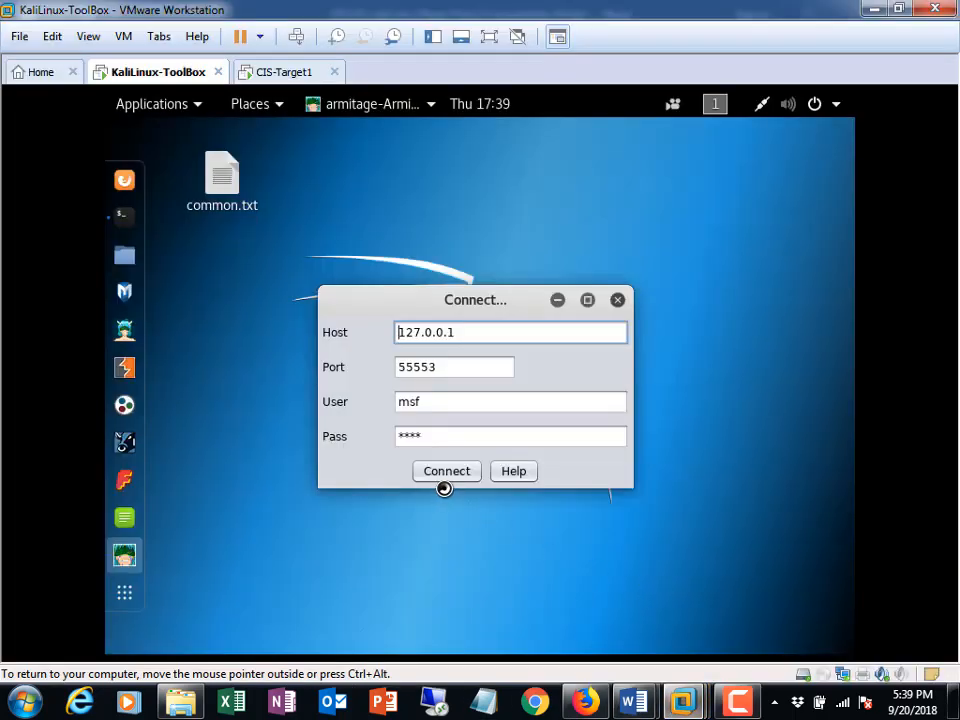
pyautogui.click(446, 471)
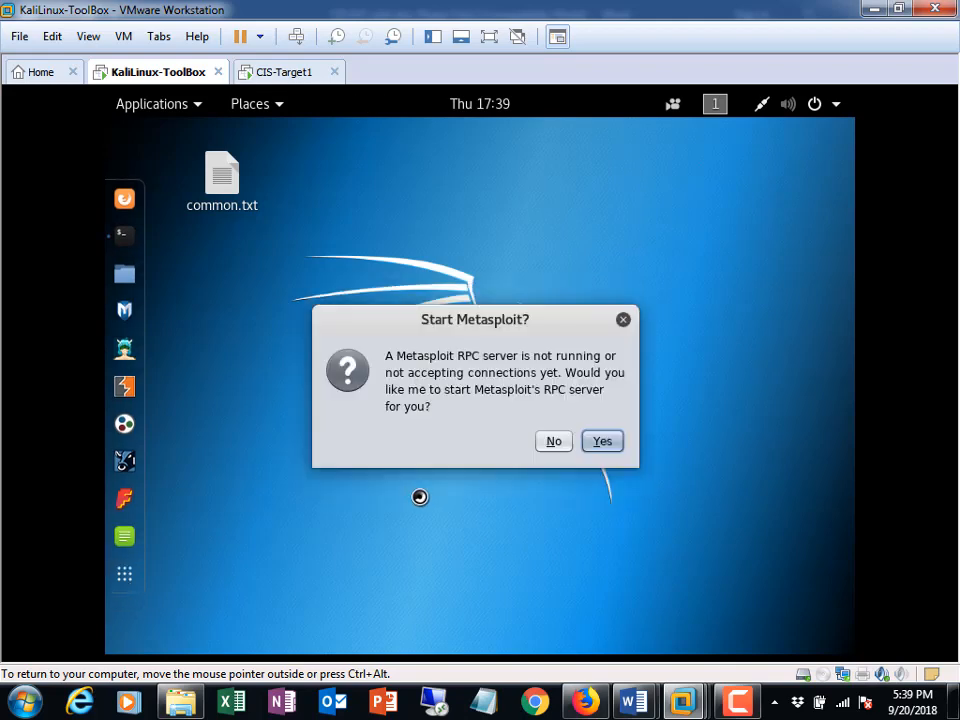
pyautogui.click(601, 441)
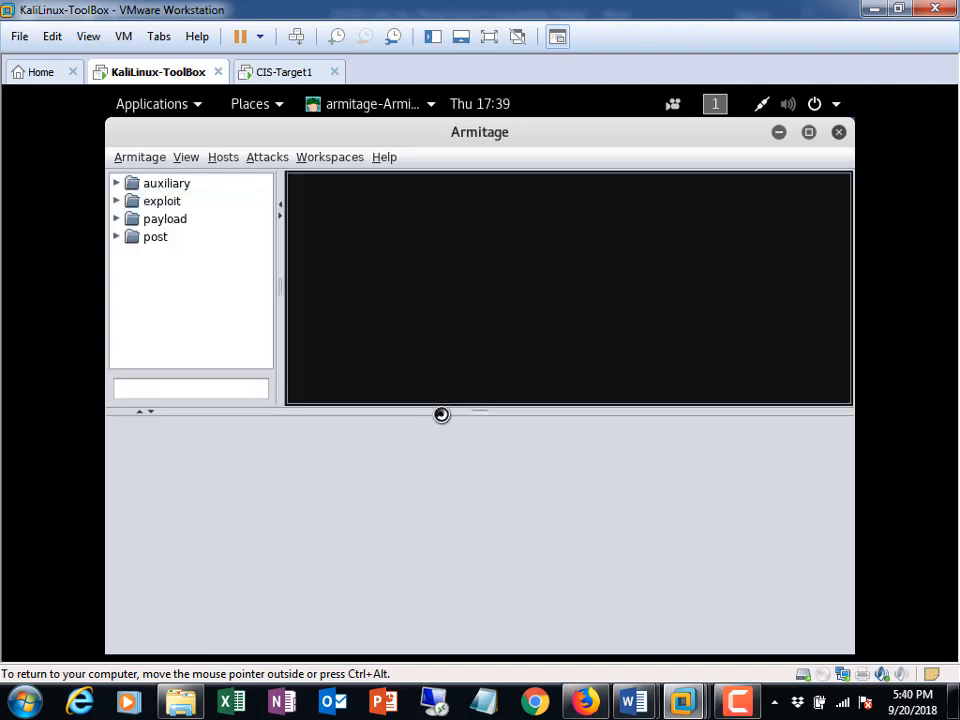
# Step: Select host 192.168.225.139 and search modules for smb to find ms09_050_smb2_negotiate_func_index
pyautogui.moveTo(441, 414); pyautogui.dragTo(441, 368)
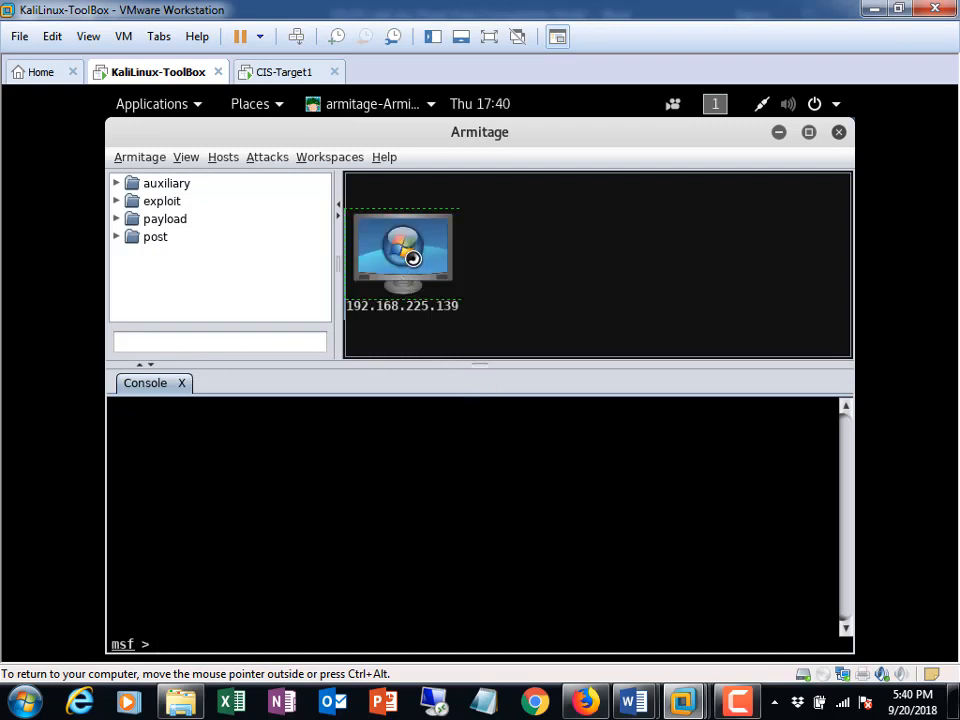
pyautogui.click(403, 250)
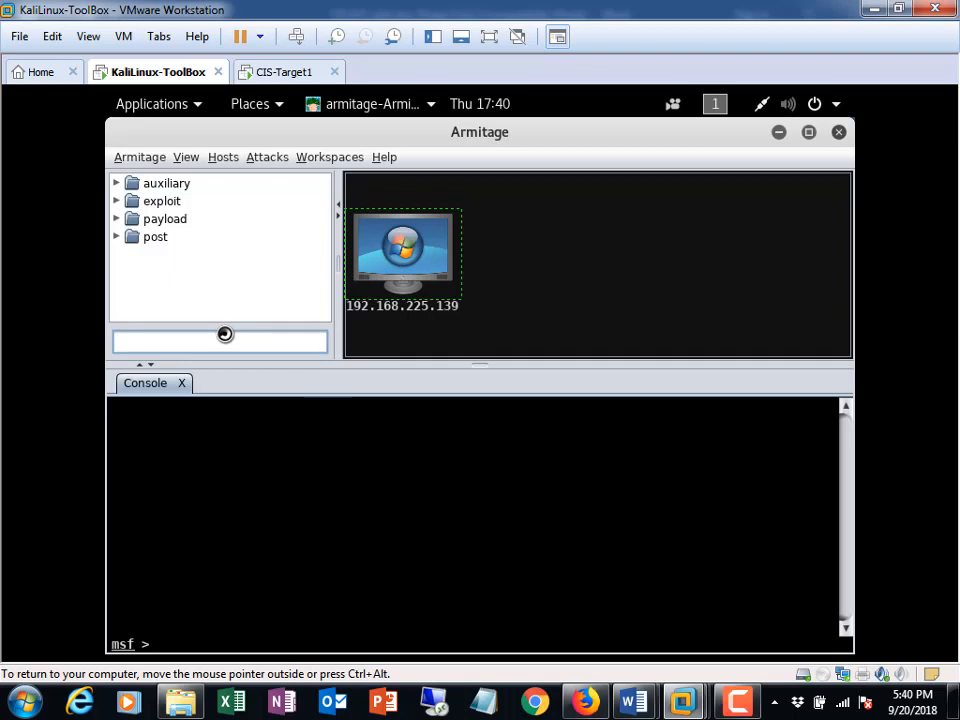
pyautogui.write('smb')
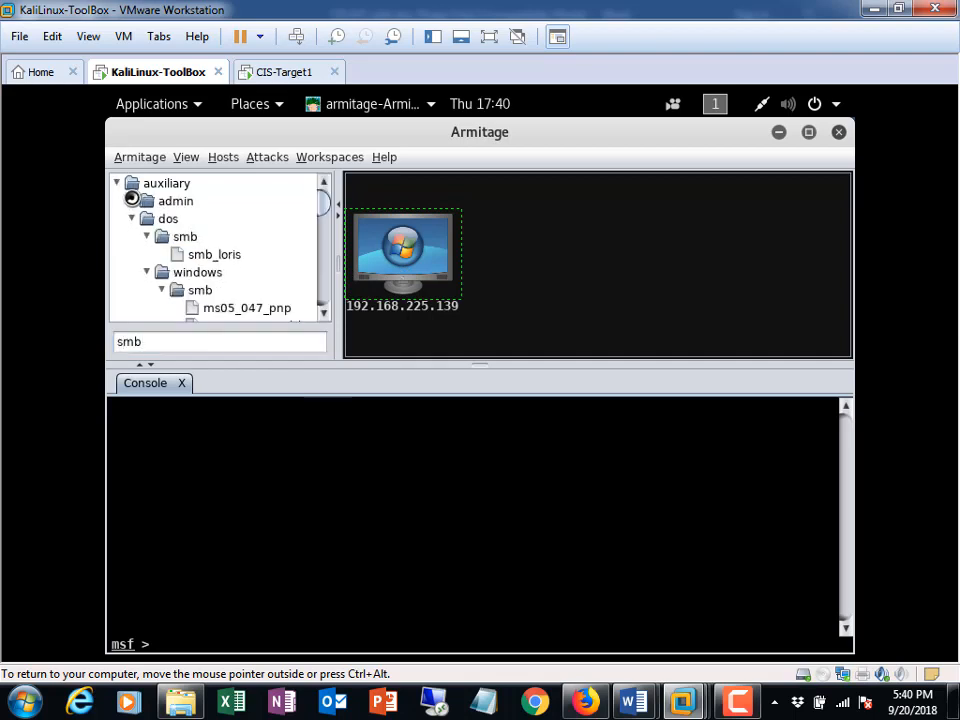
pyautogui.click(117, 182)
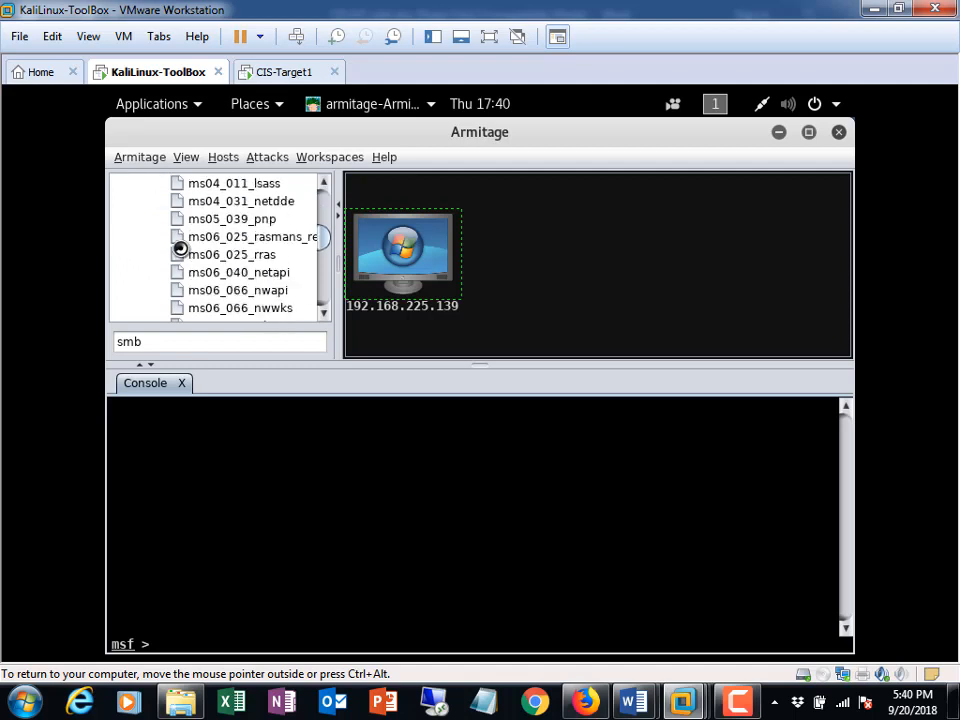
pyautogui.scroll(-3)
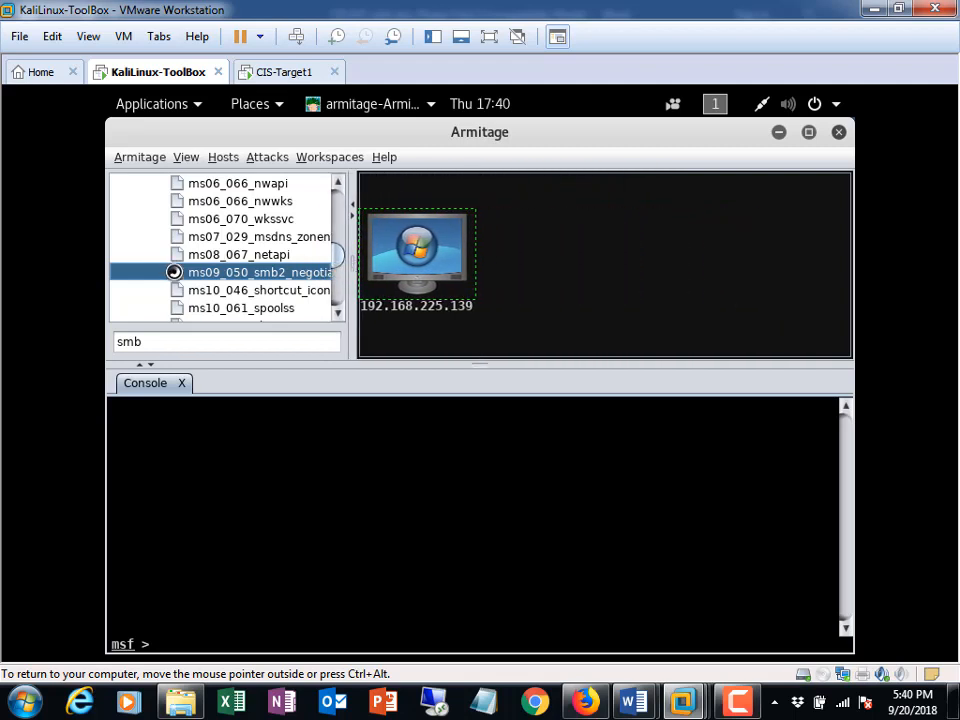
# Step: Launch ms09_050_smb2_negotiate_func_index against 192.168.225.139 using a reverse connection
pyautogui.doubleClick(258, 272)
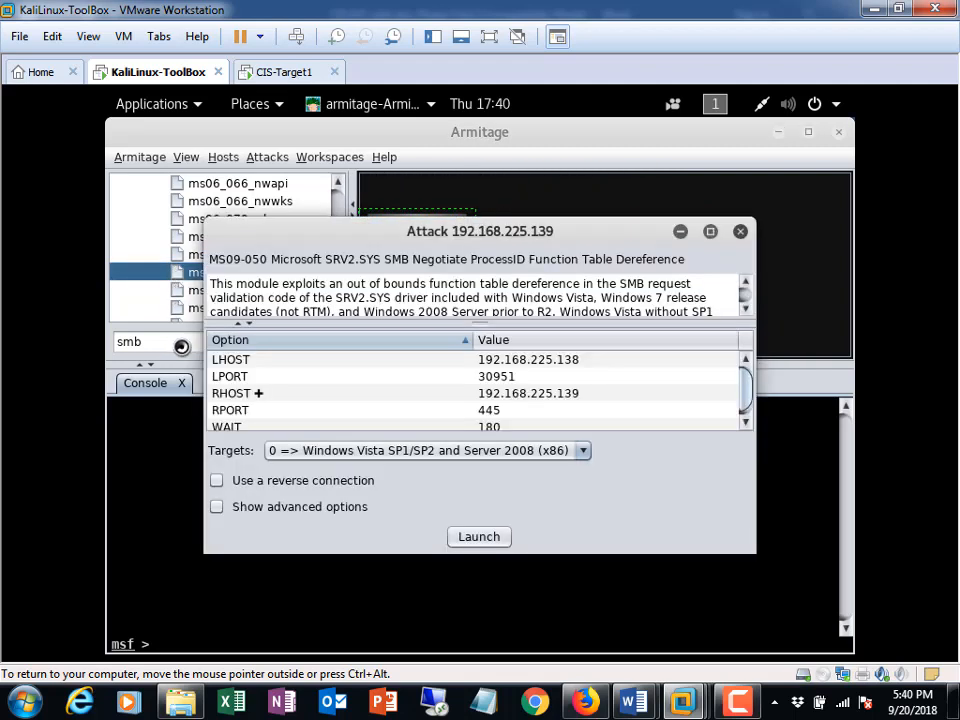
pyautogui.moveTo(582, 419)
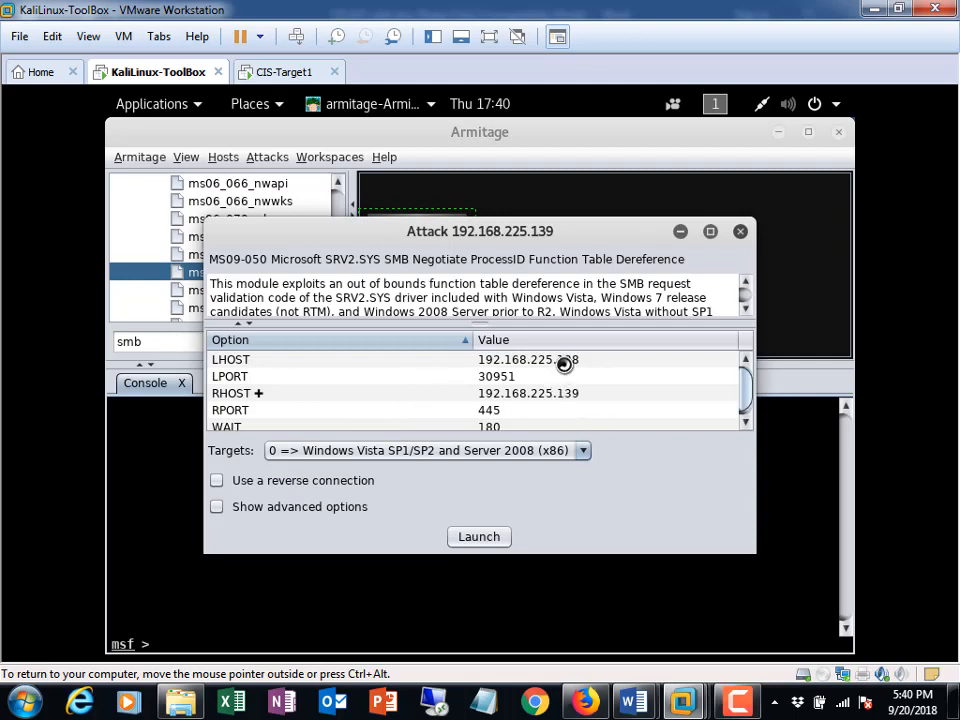
pyautogui.moveTo(497, 376)
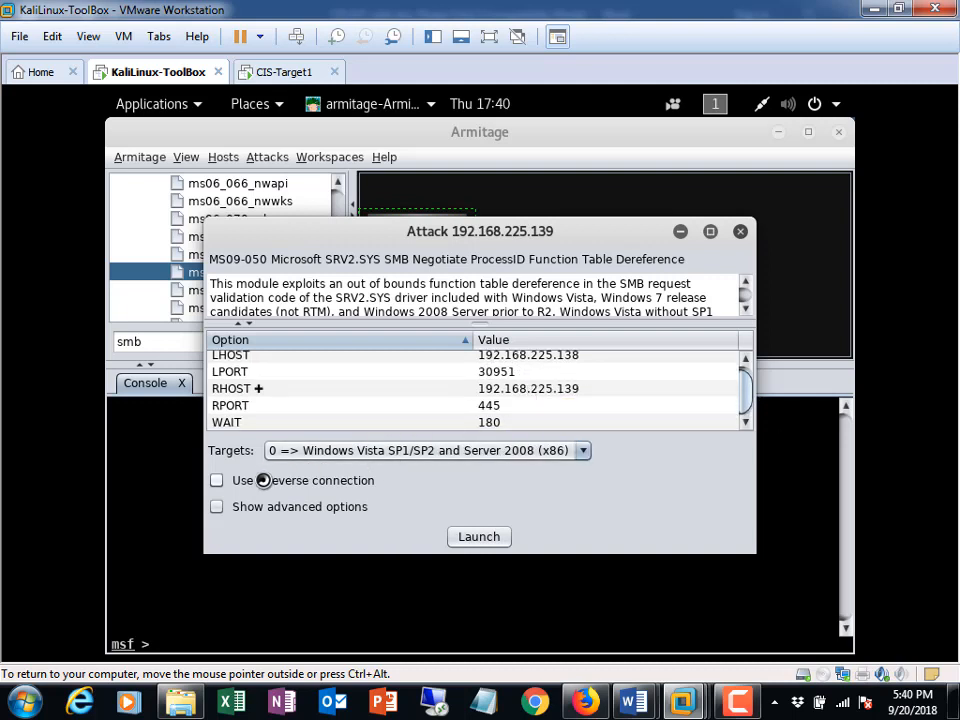
pyautogui.click(217, 480)
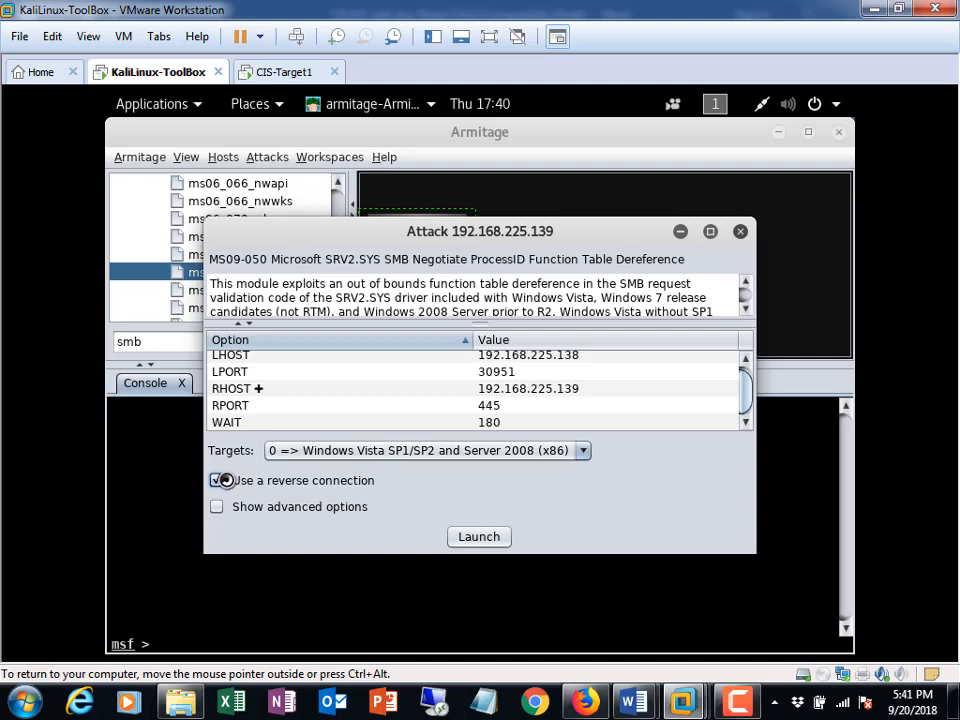
pyautogui.click(217, 480)
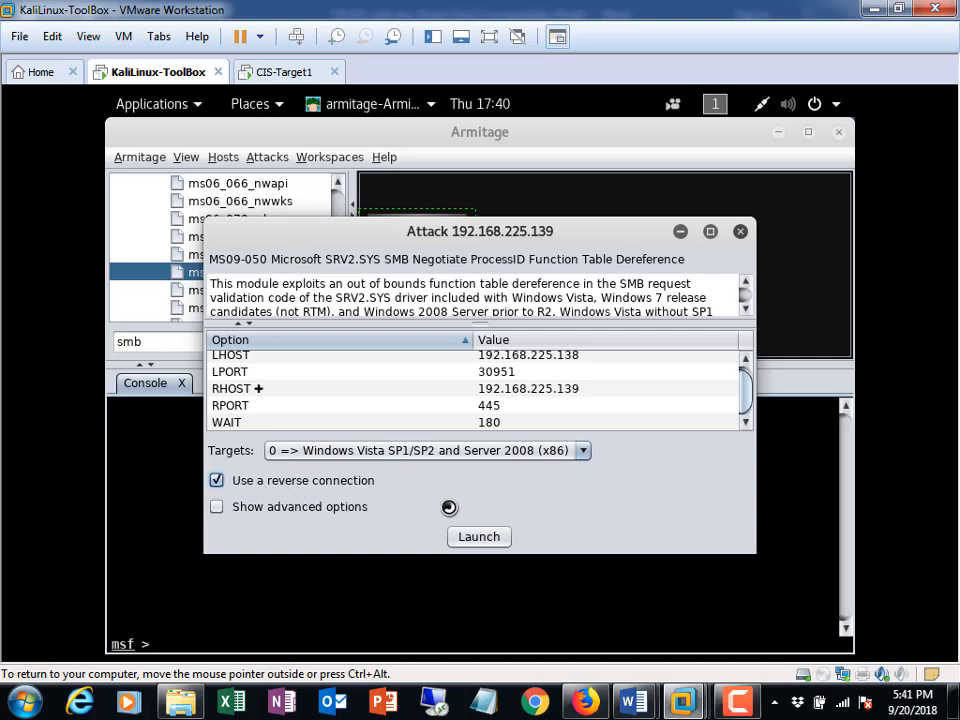
pyautogui.click(478, 536)
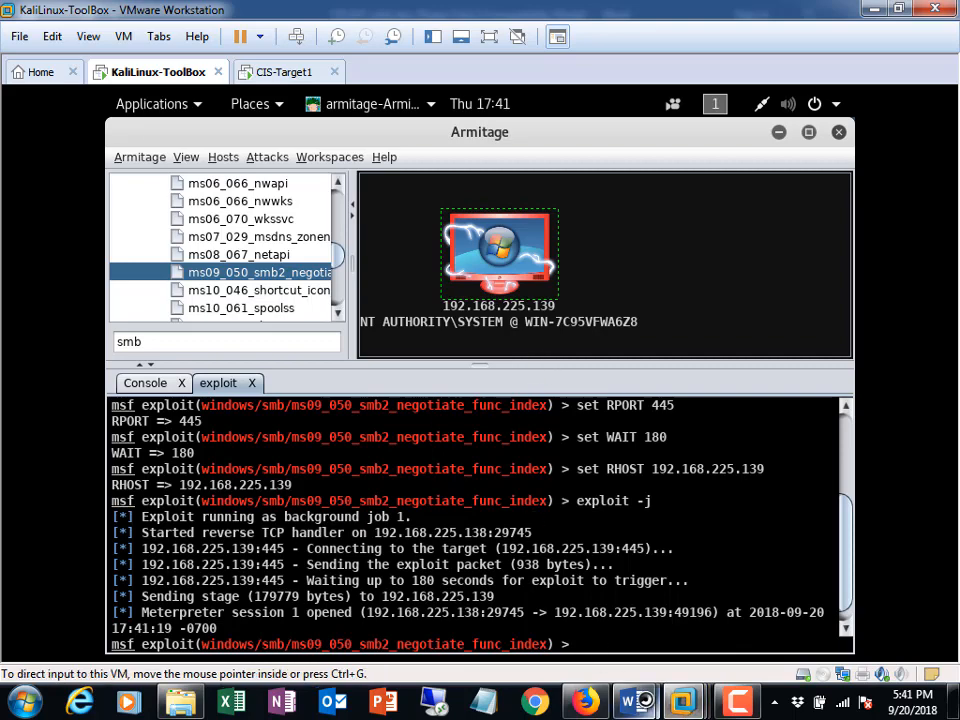
pyautogui.click(632, 700)
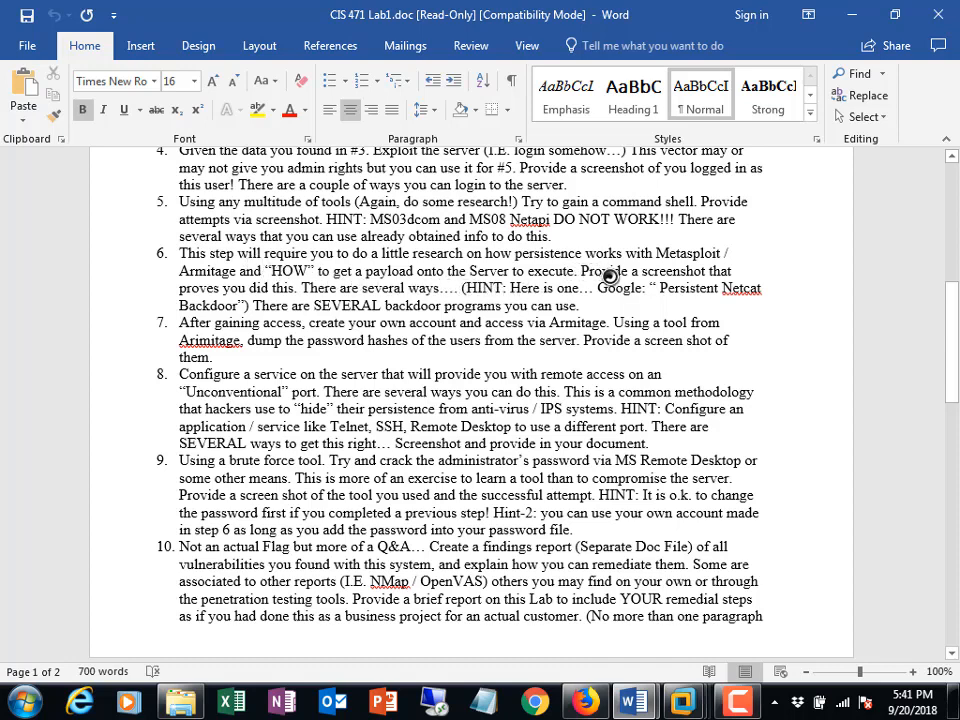
pyautogui.moveTo(510, 288)
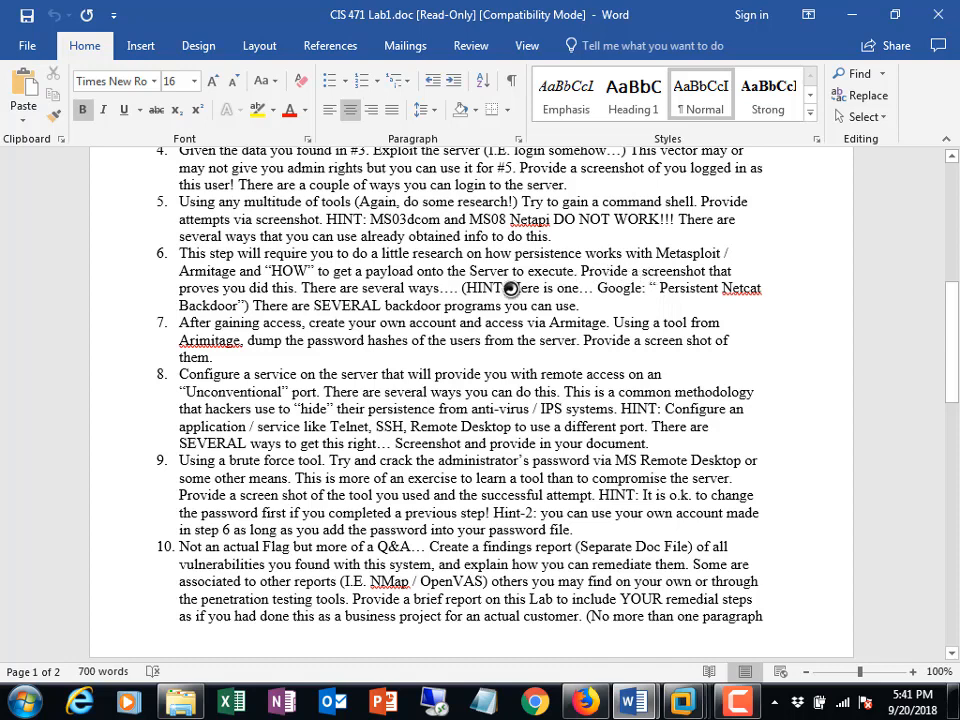
pyautogui.moveTo(604, 356)
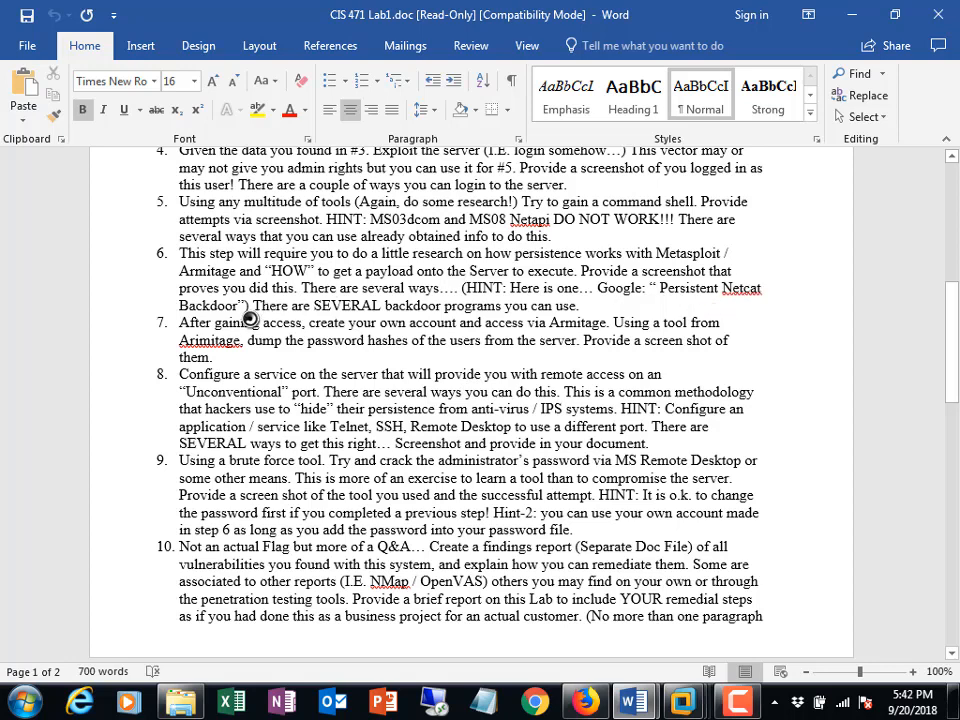
pyautogui.moveTo(442, 315)
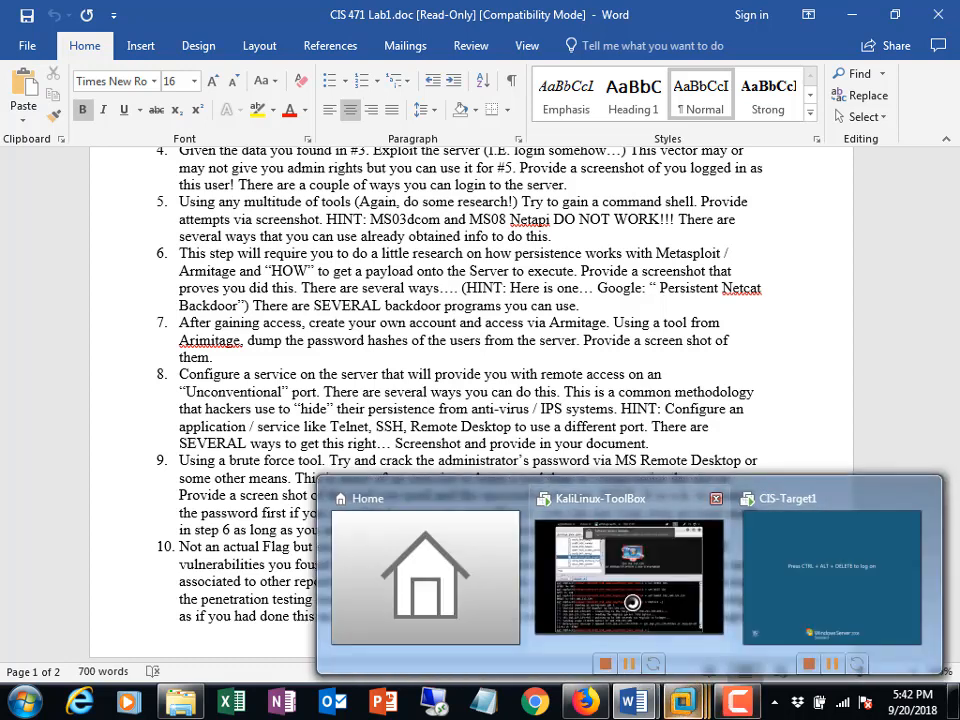
# Step: Open a Meterpreter 1 command shell on the compromised host in Armitage
pyautogui.click(628, 575)
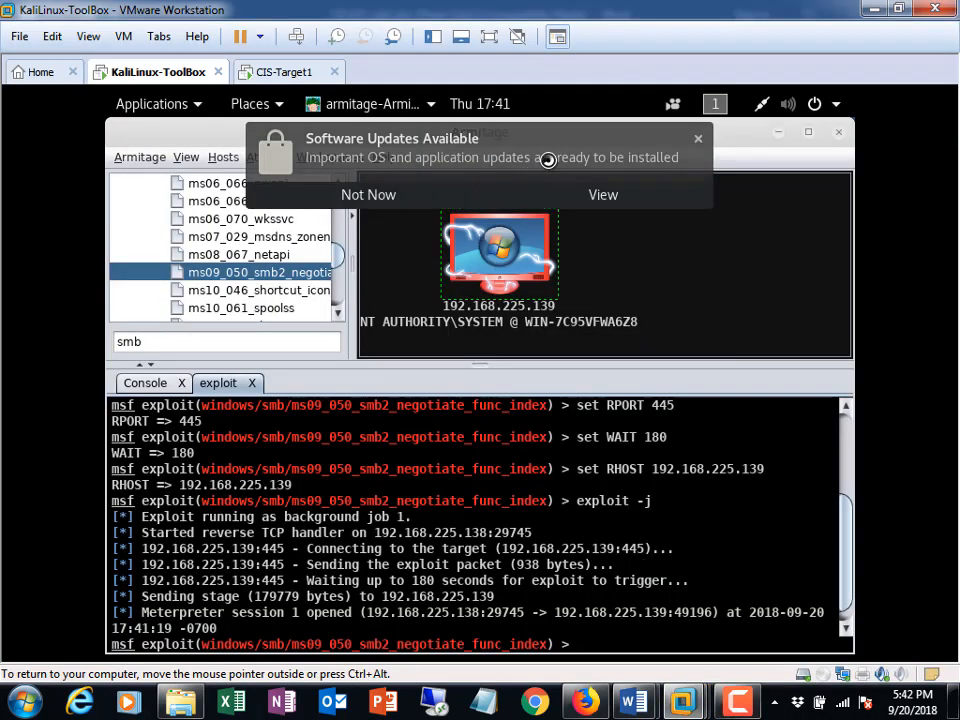
pyautogui.click(368, 194)
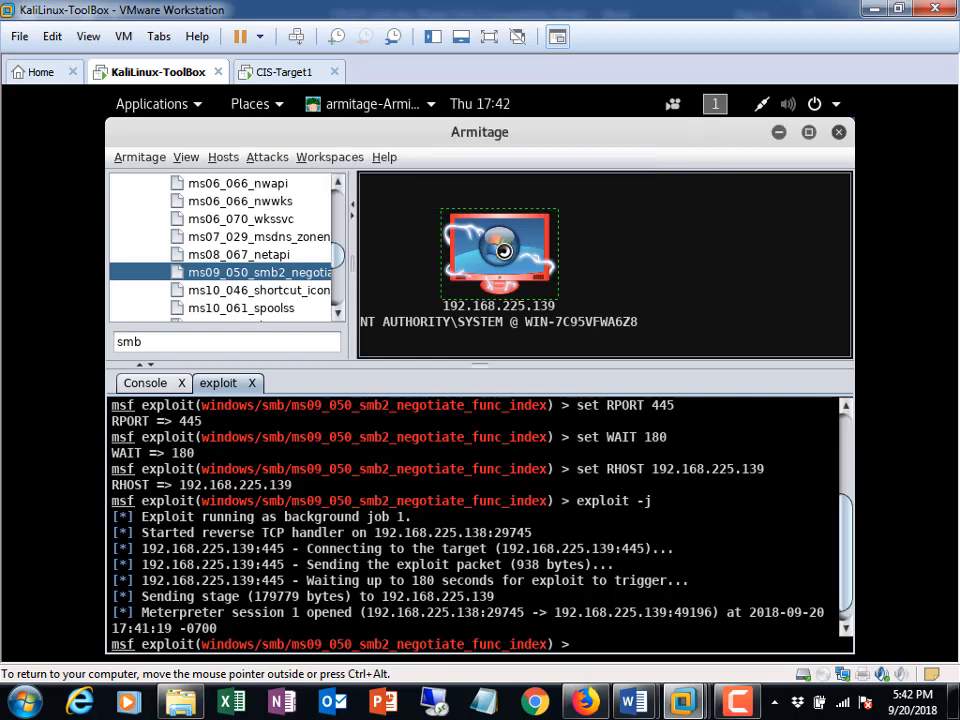
pyautogui.rightClick(500, 255)
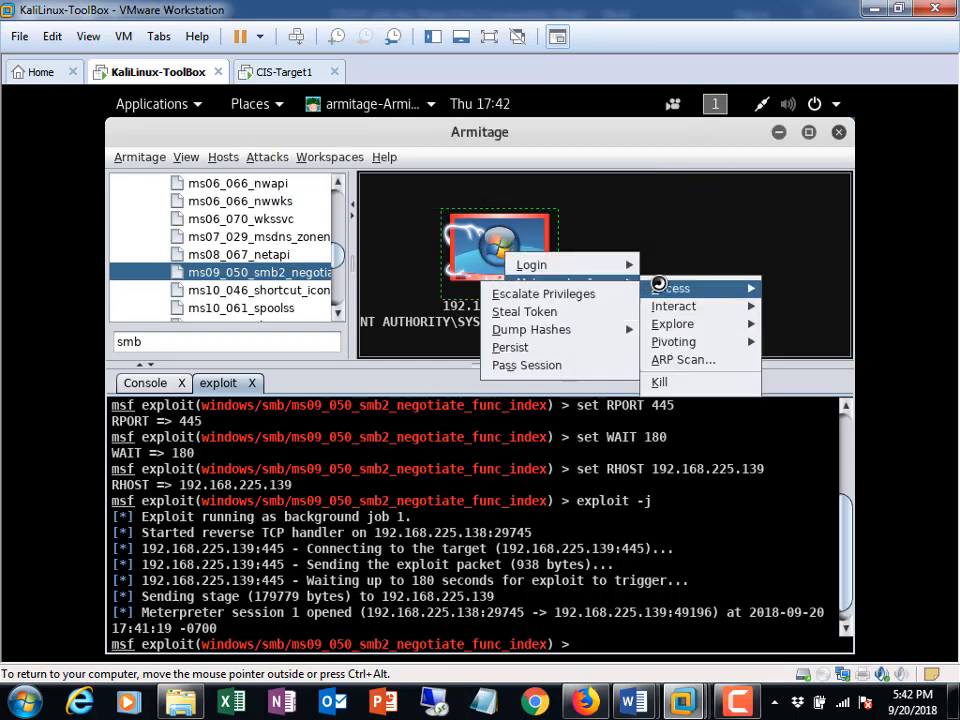
pyautogui.moveTo(543, 293)
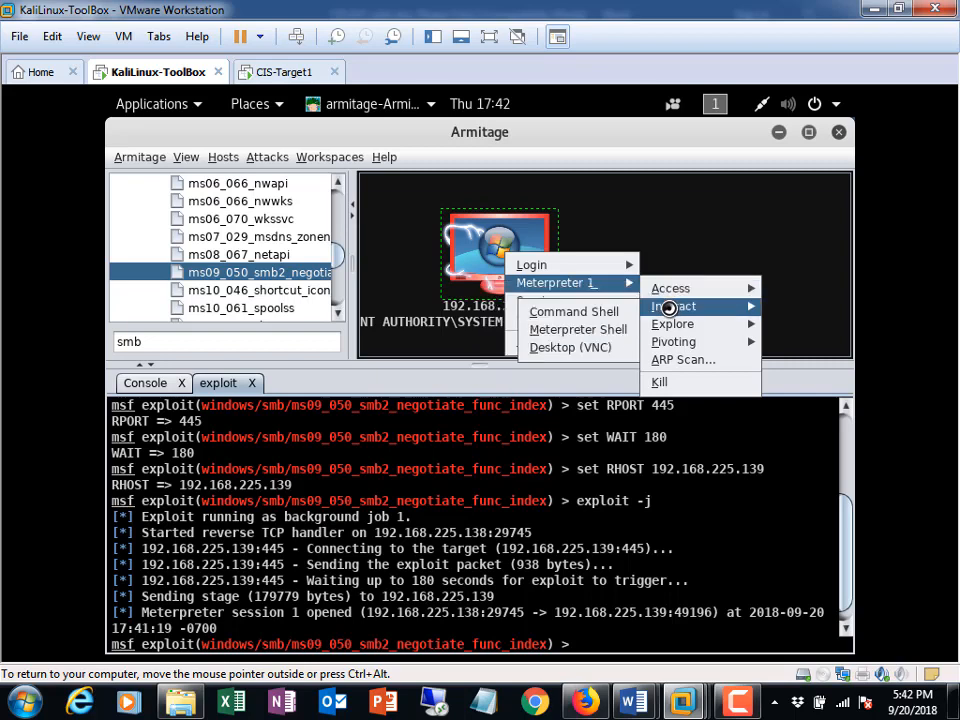
pyautogui.moveTo(573, 311)
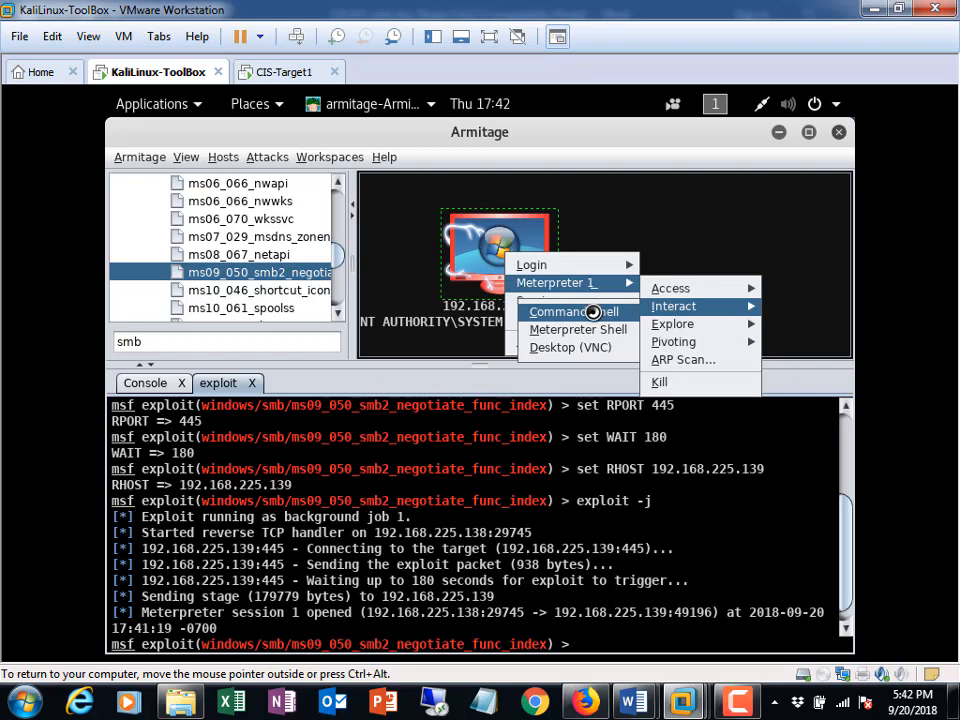
pyautogui.click(567, 311)
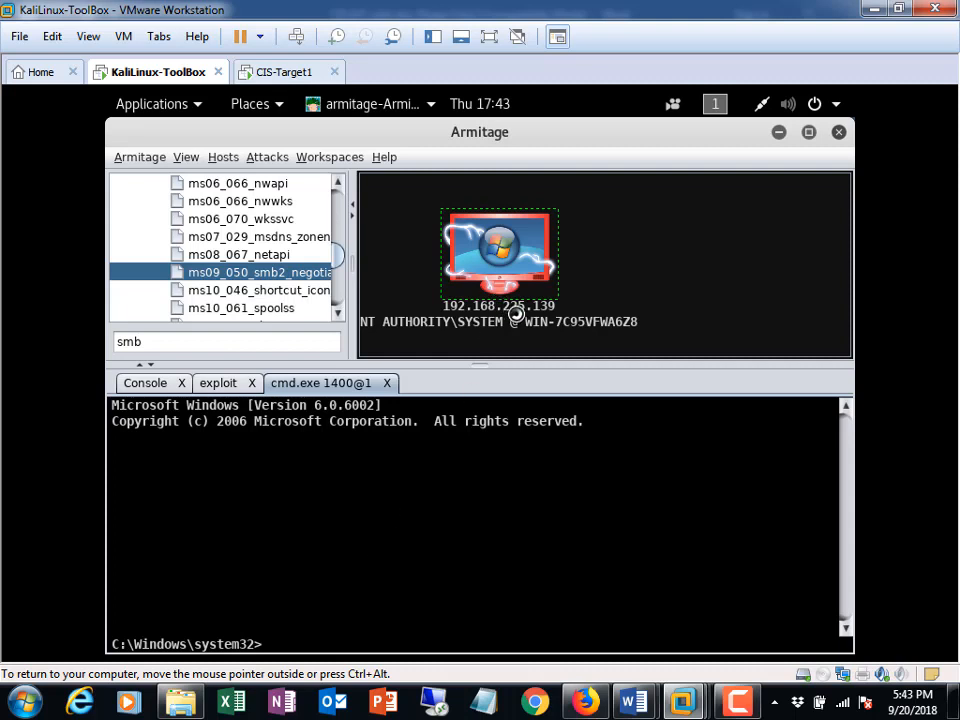
pyautogui.moveTo(463, 300)
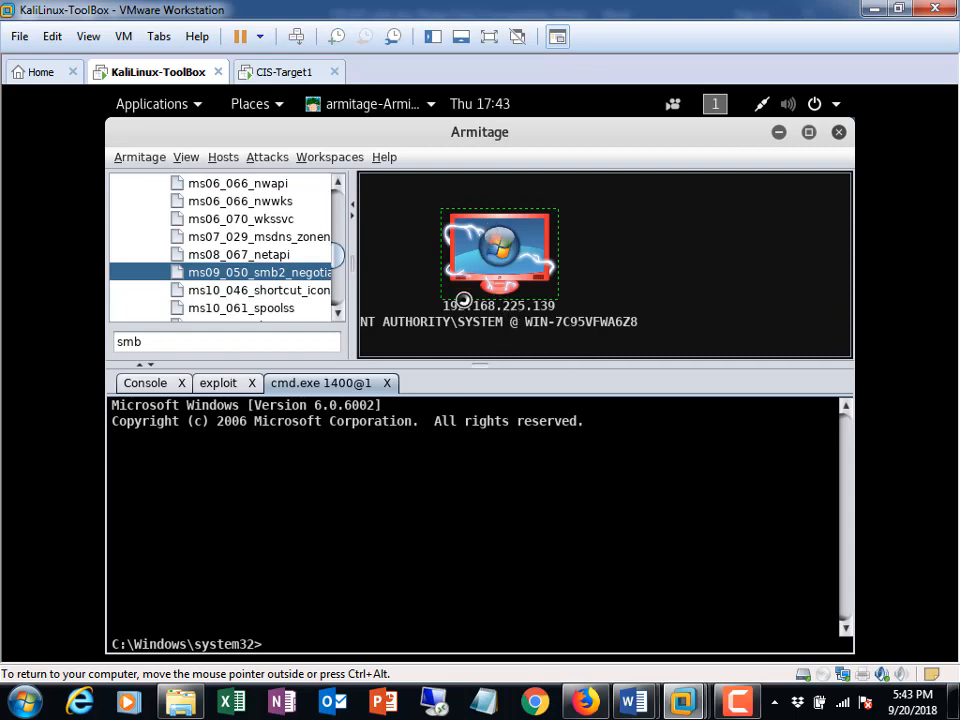
pyautogui.moveTo(373, 618)
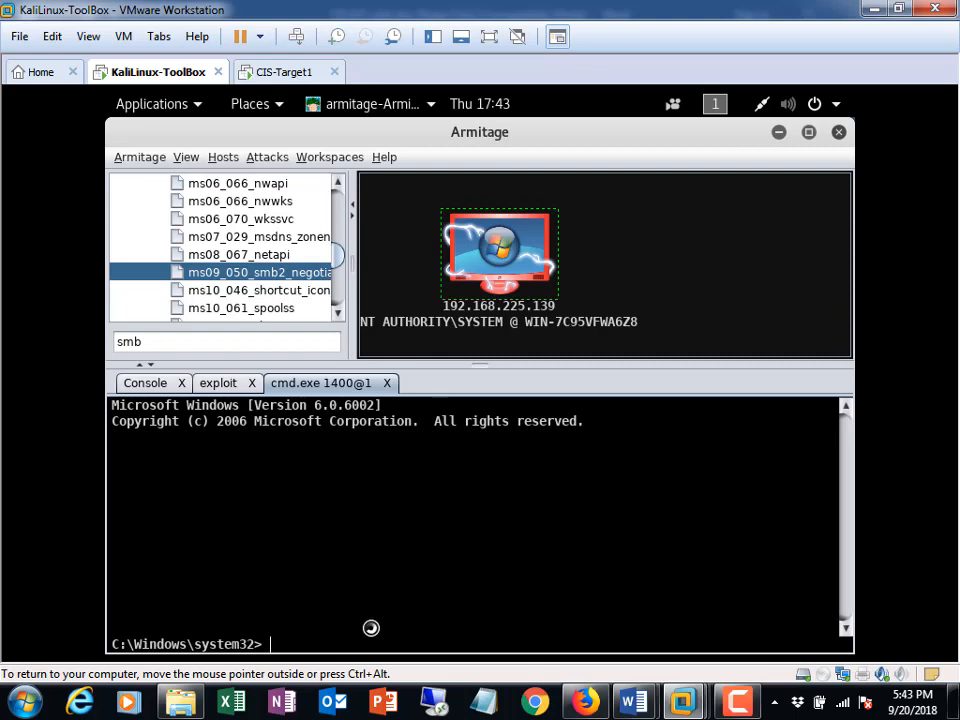
pyautogui.write('net us')
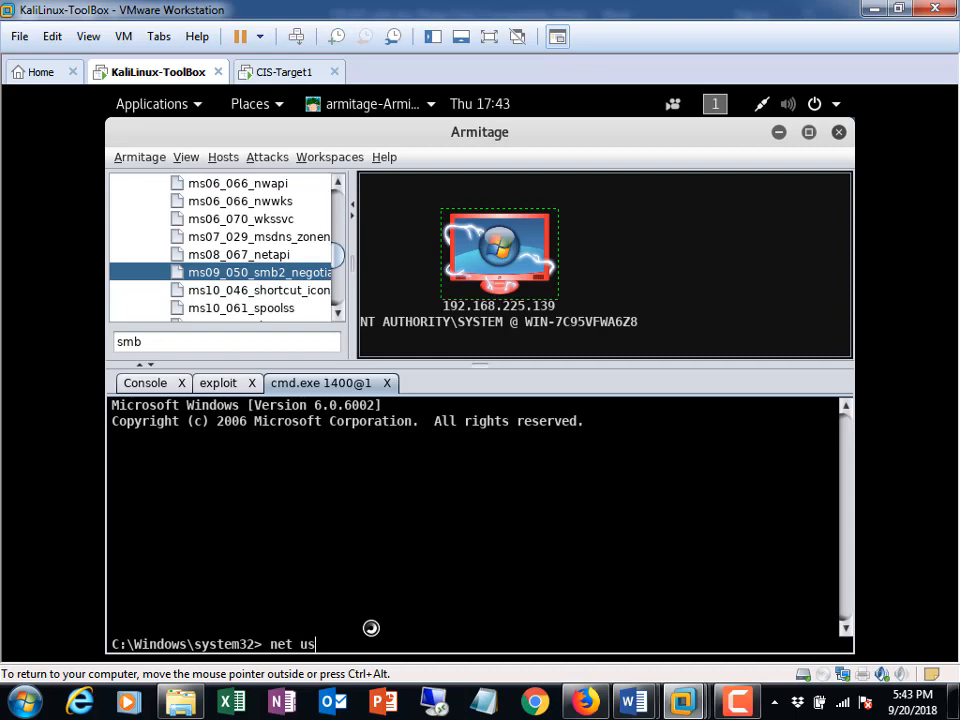
pyautogui.write('er')
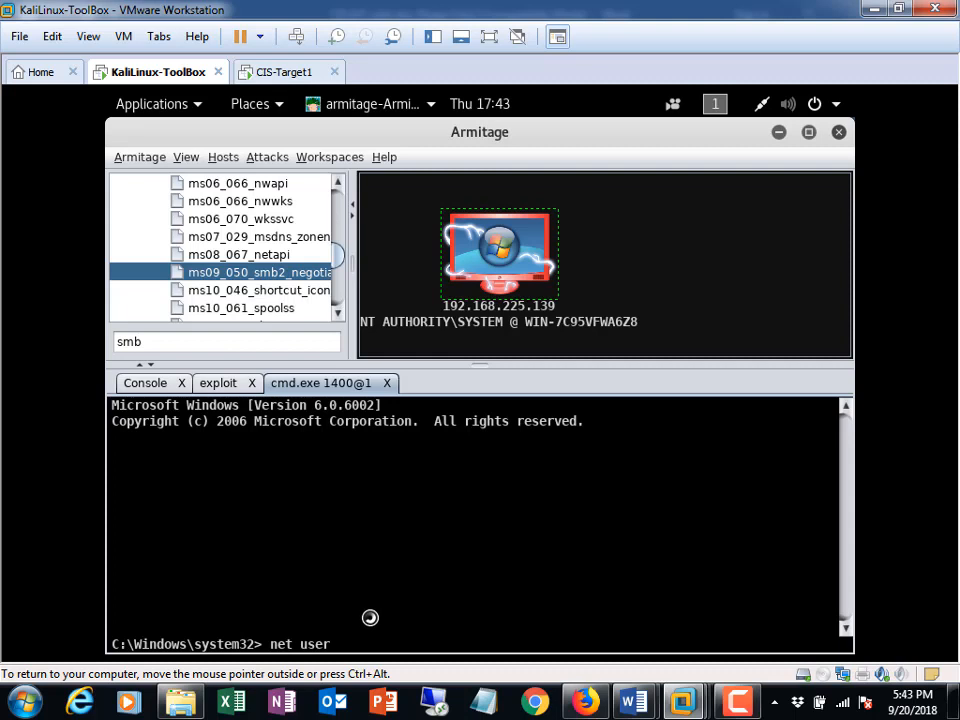
pyautogui.write('bob')
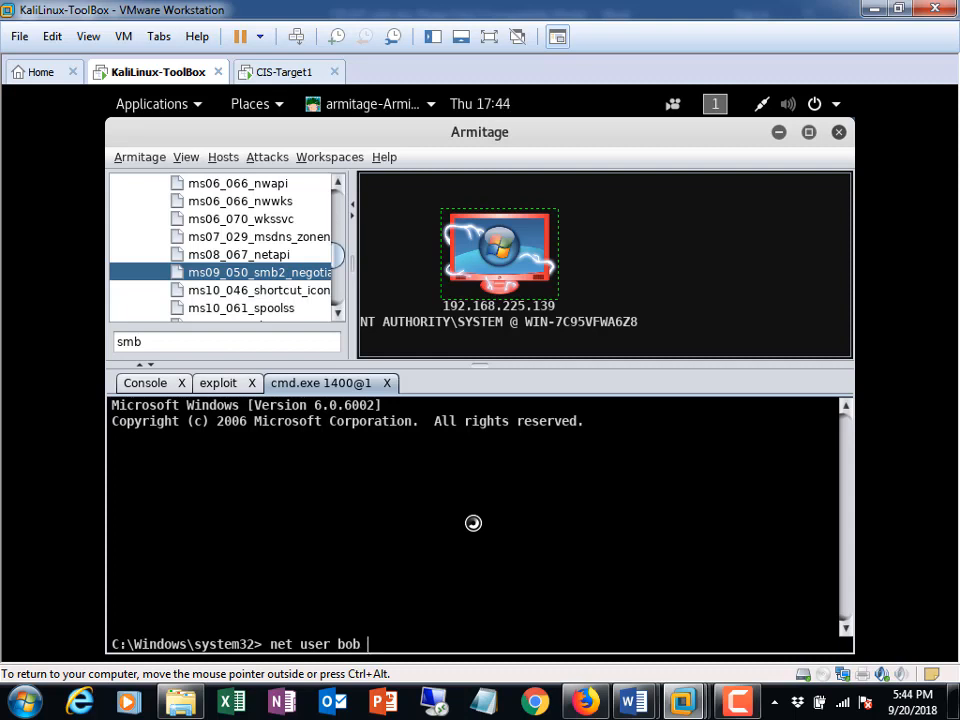
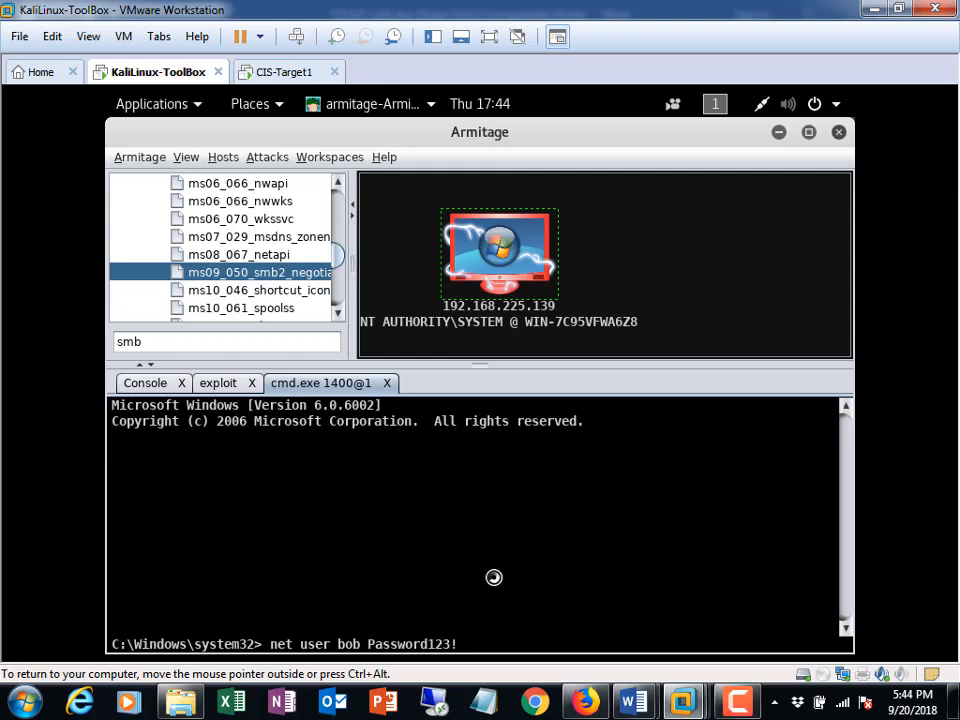
pyautogui.write('/')
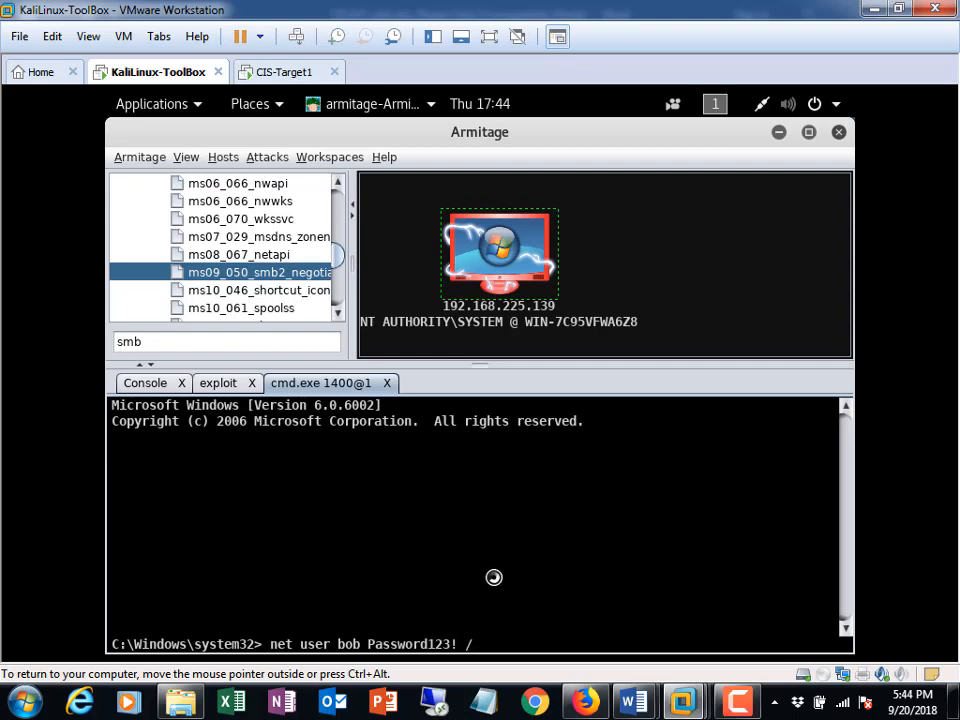
pyautogui.write('ADD')
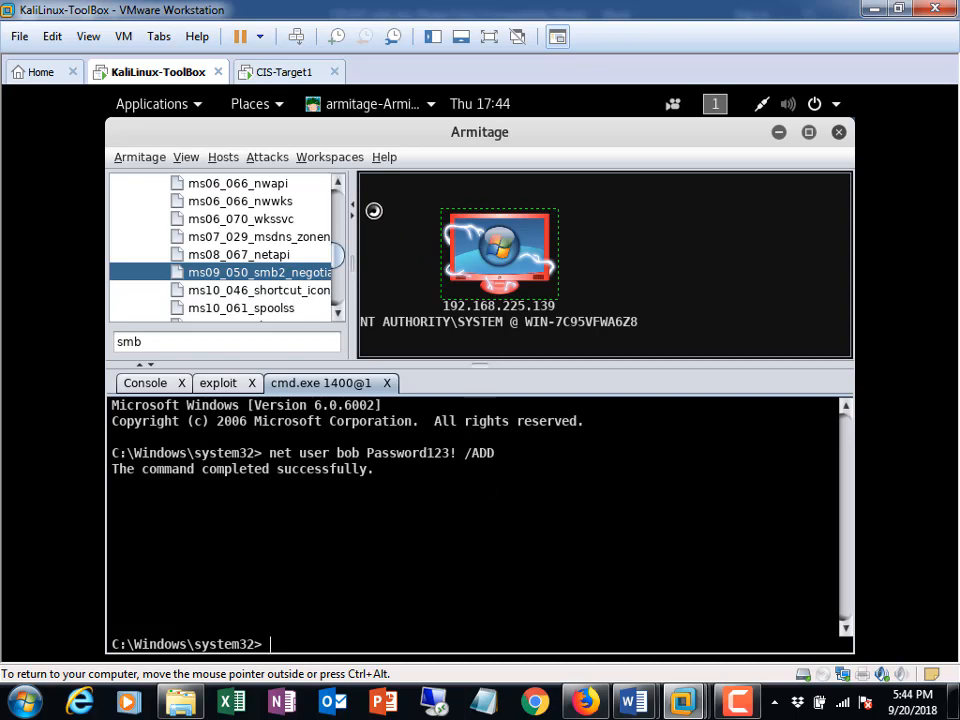
# Step: Log on to CIS-Target1 as bob and postpone Windows activation
pyautogui.click(289, 71)
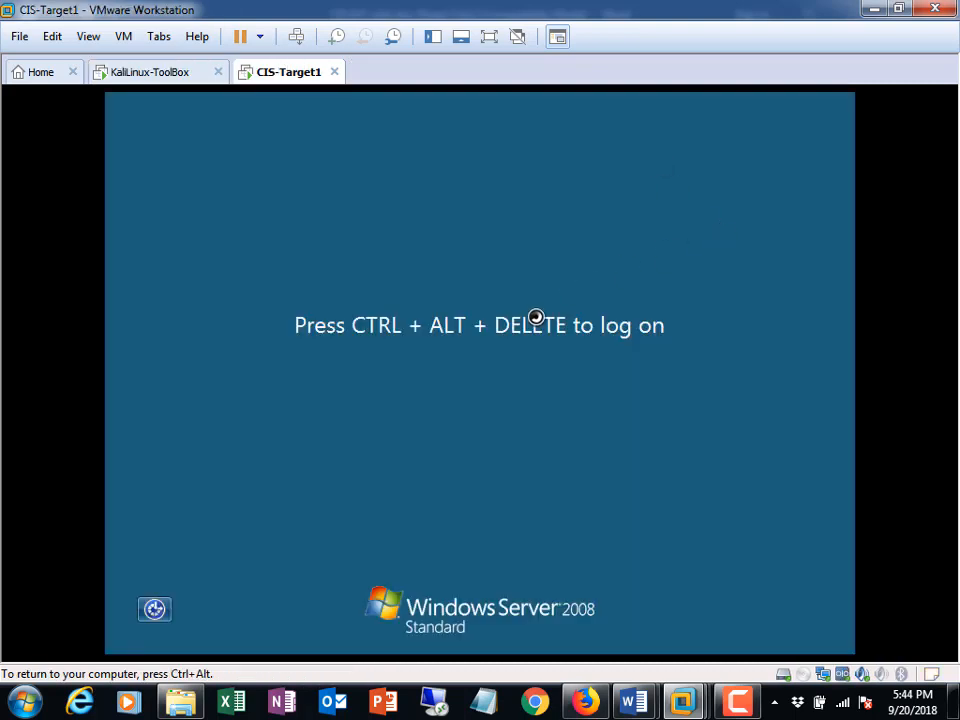
pyautogui.press('ctrl+alt+delete')
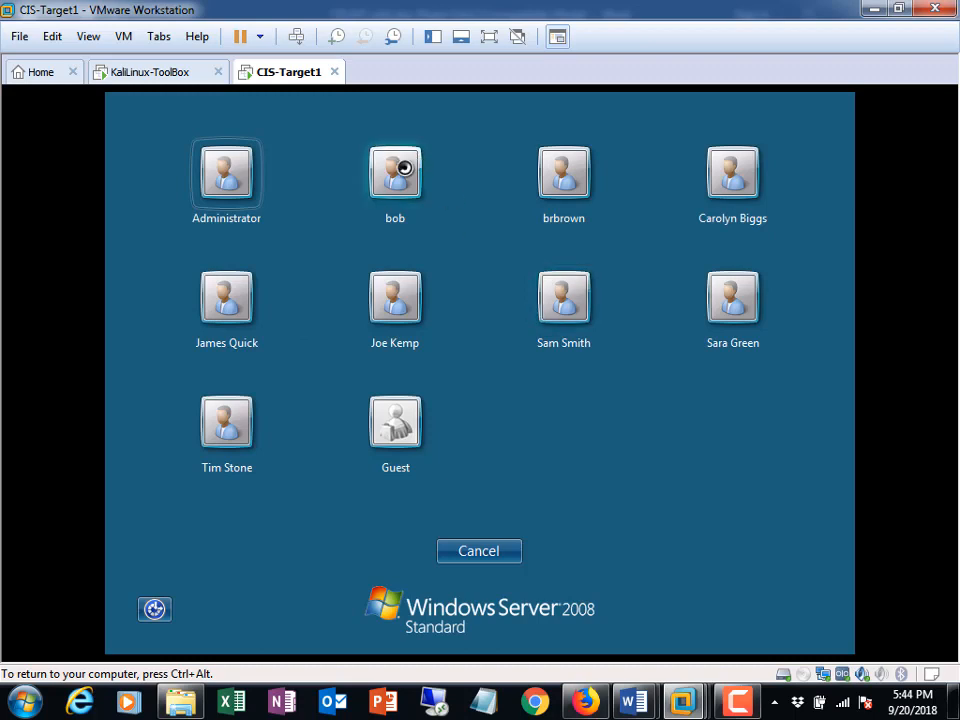
pyautogui.click(394, 170)
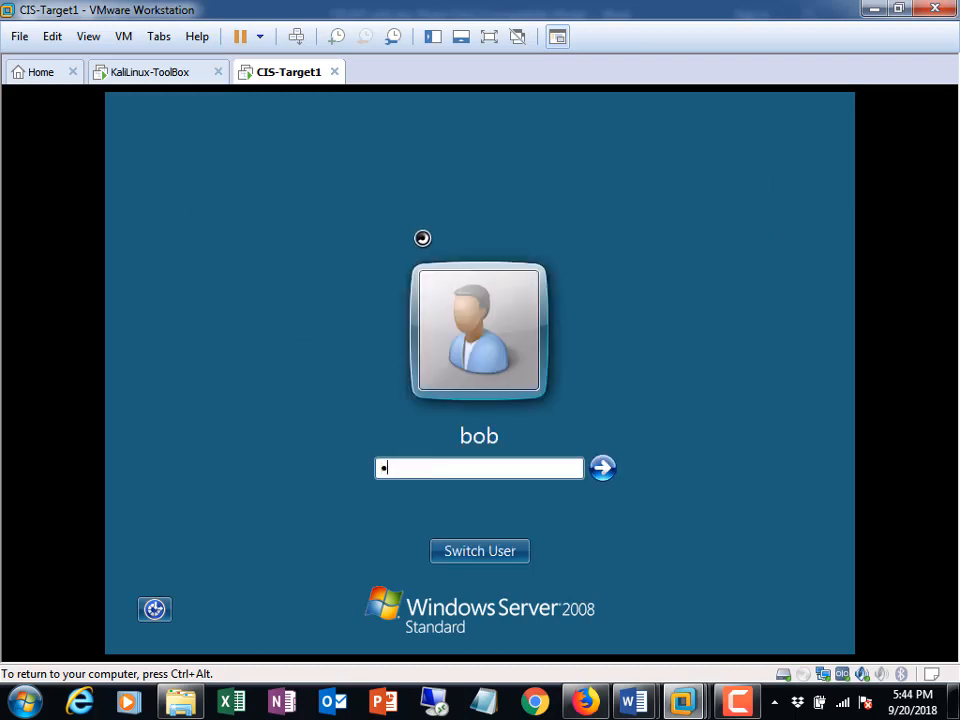
pyautogui.write('password')
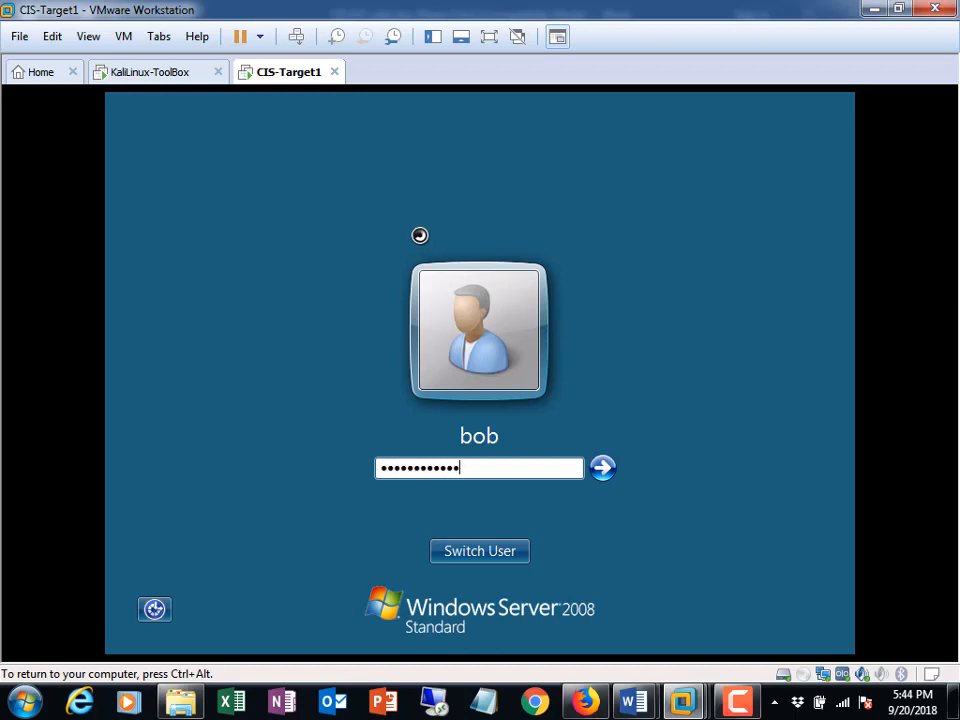
pyautogui.click(602, 467)
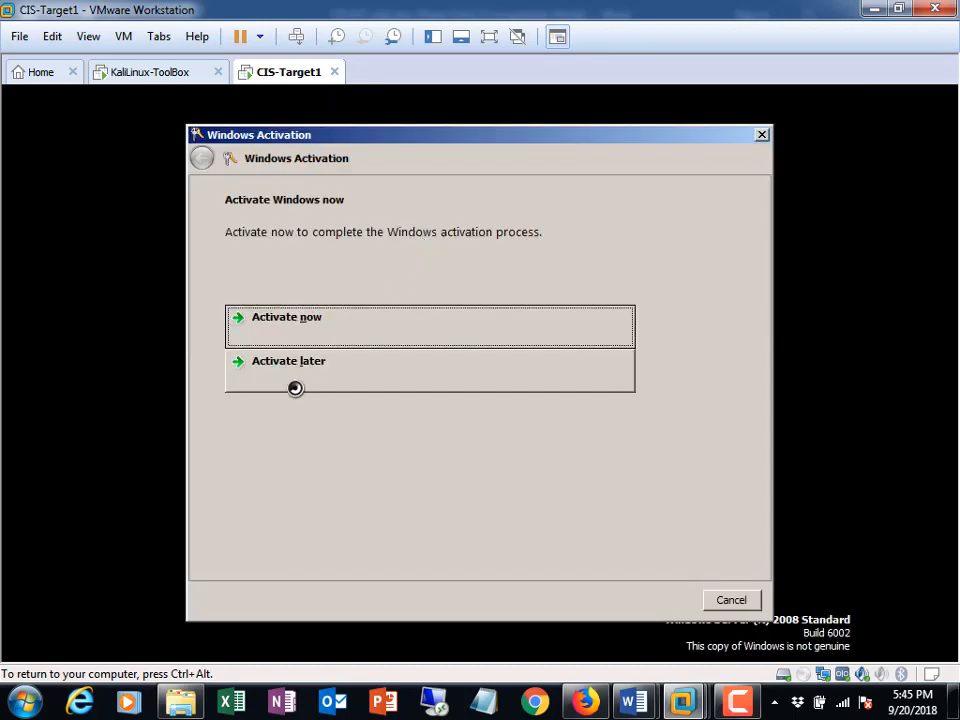
pyautogui.click(288, 361)
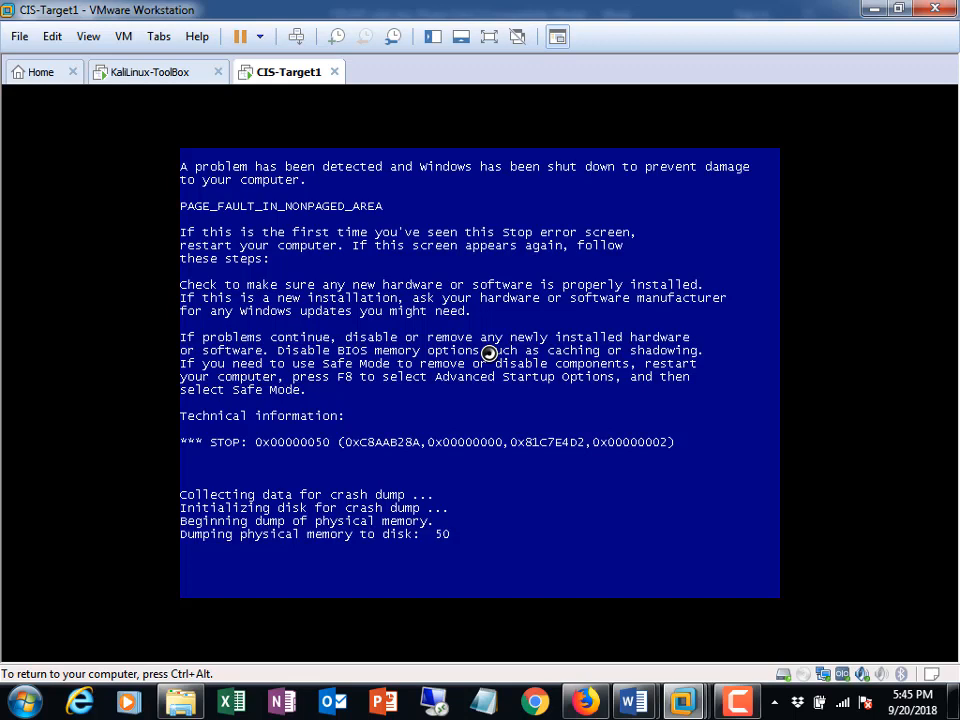
# Step: Reset the crashed CIS-Target1 VM, then return to the KaliLinux-ToolBox tab
pyautogui.rightClick(270, 71)
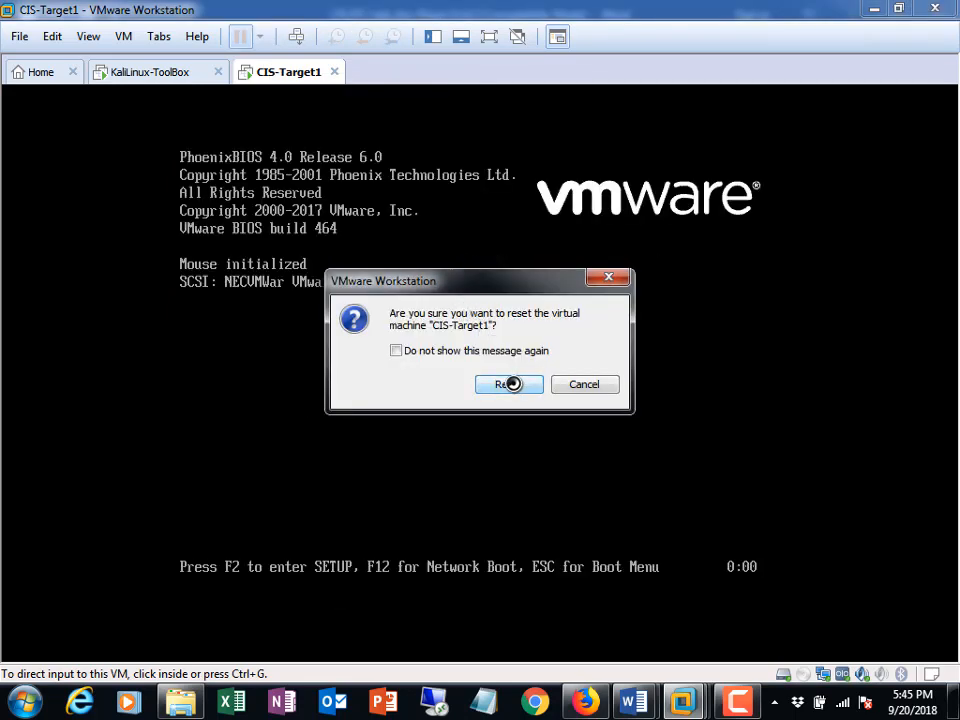
pyautogui.click(508, 384)
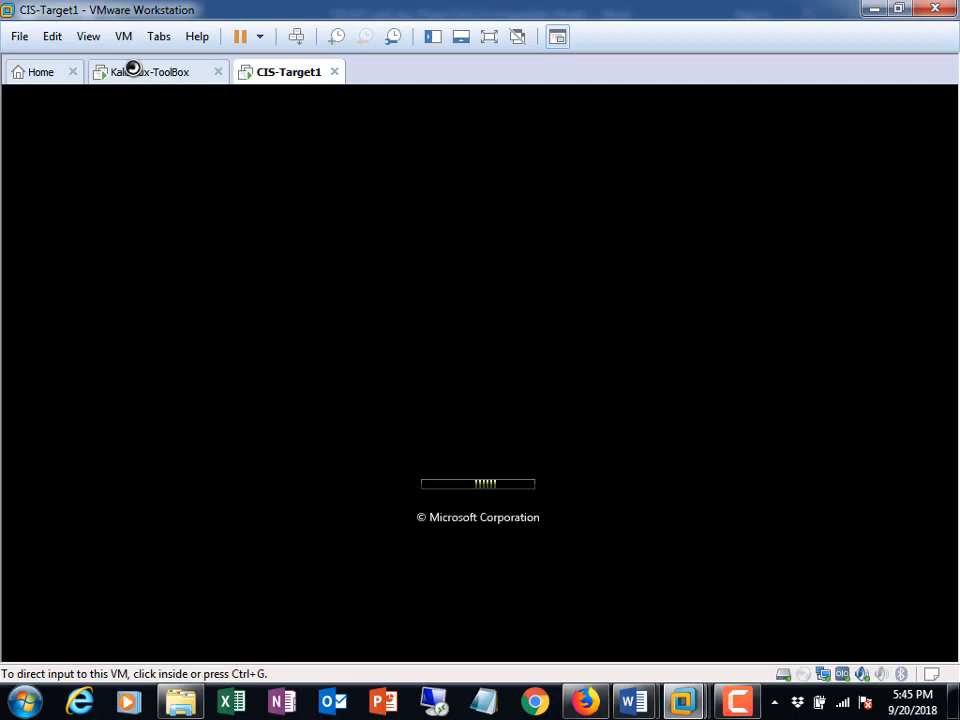
pyautogui.click(150, 71)
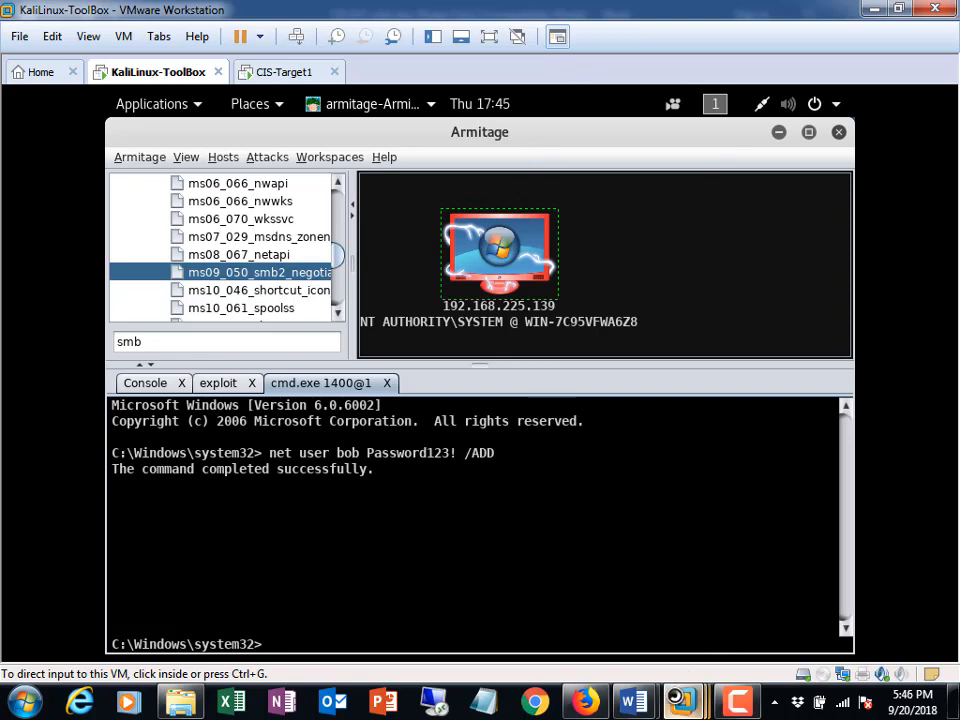
# Step: Switch to the CIS-Target1 tab to reach the rebooted server's logon
pyautogui.click(289, 71)
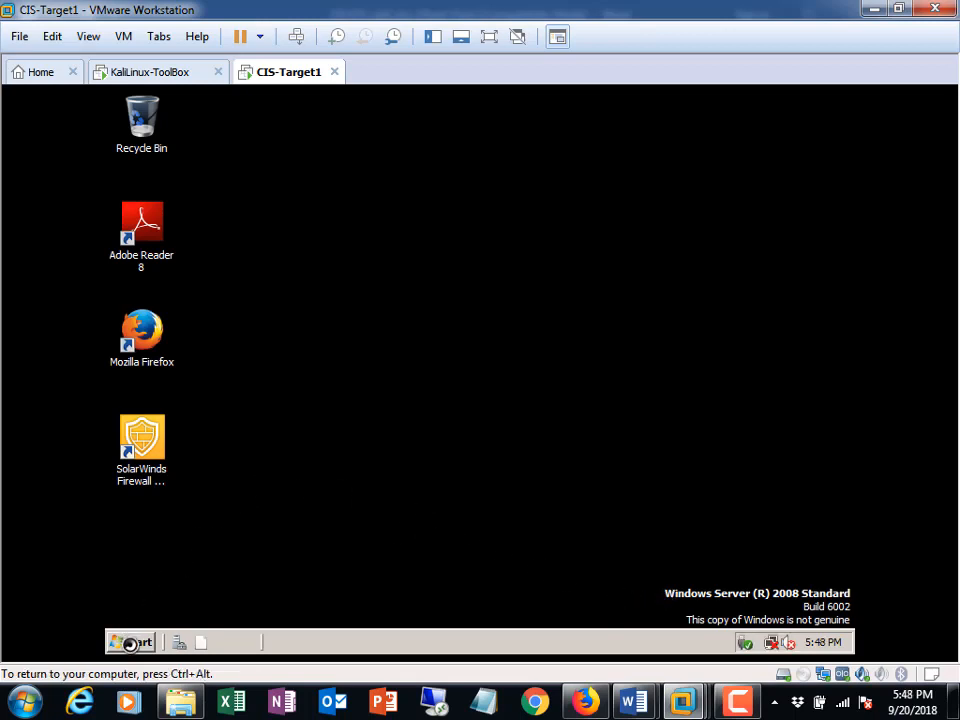
# Step: Confirm in User Accounts that bob is a password-protected standard user, then return to Kali
pyautogui.click(129, 642)
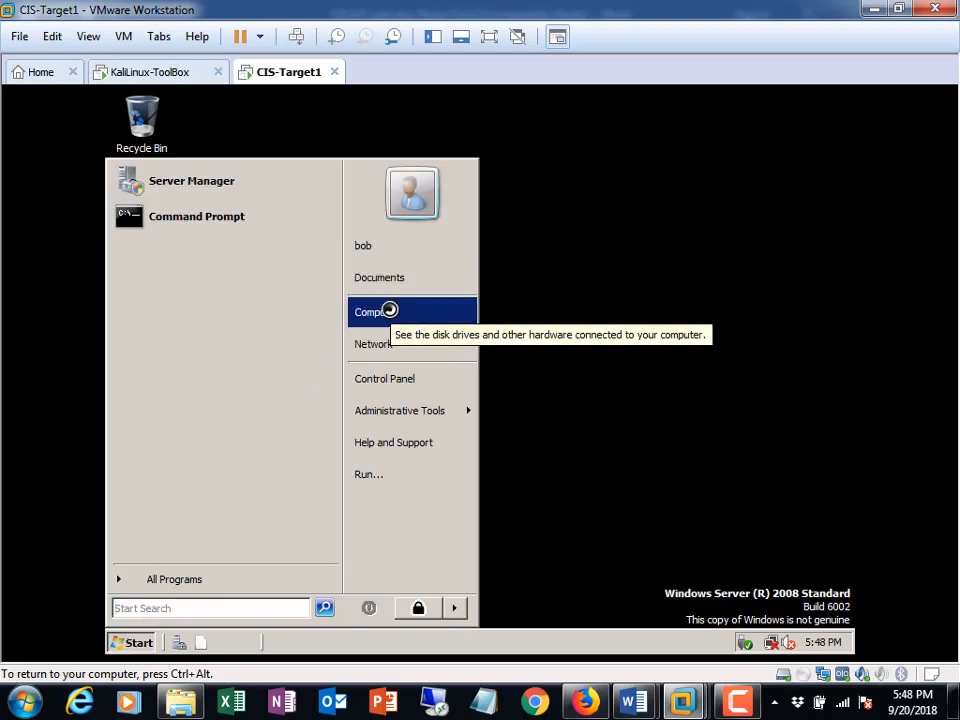
pyautogui.click(384, 378)
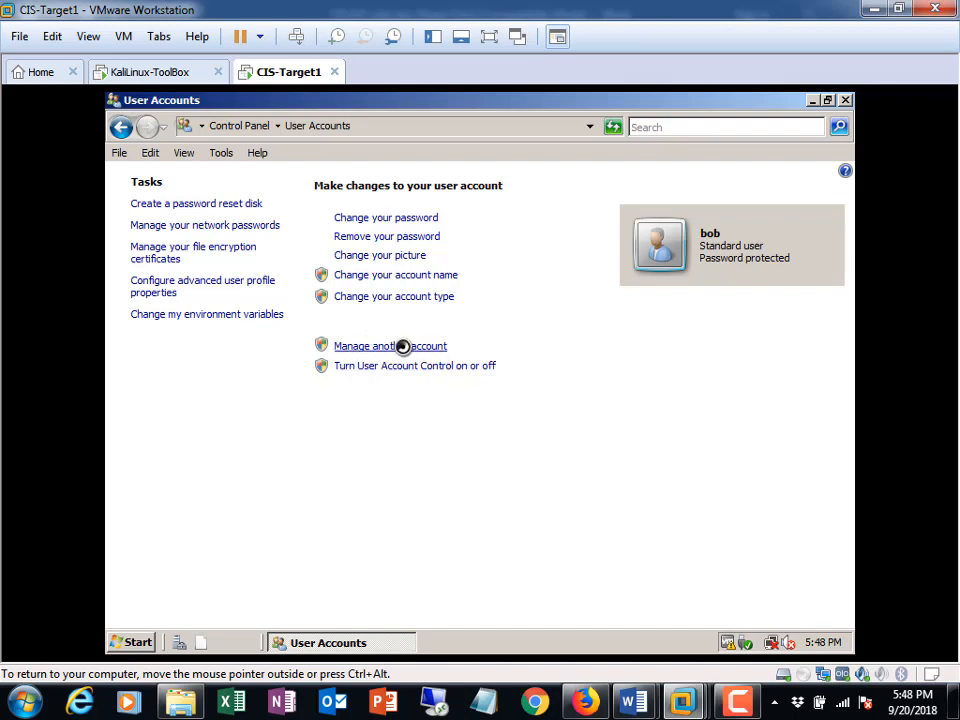
pyautogui.click(390, 345)
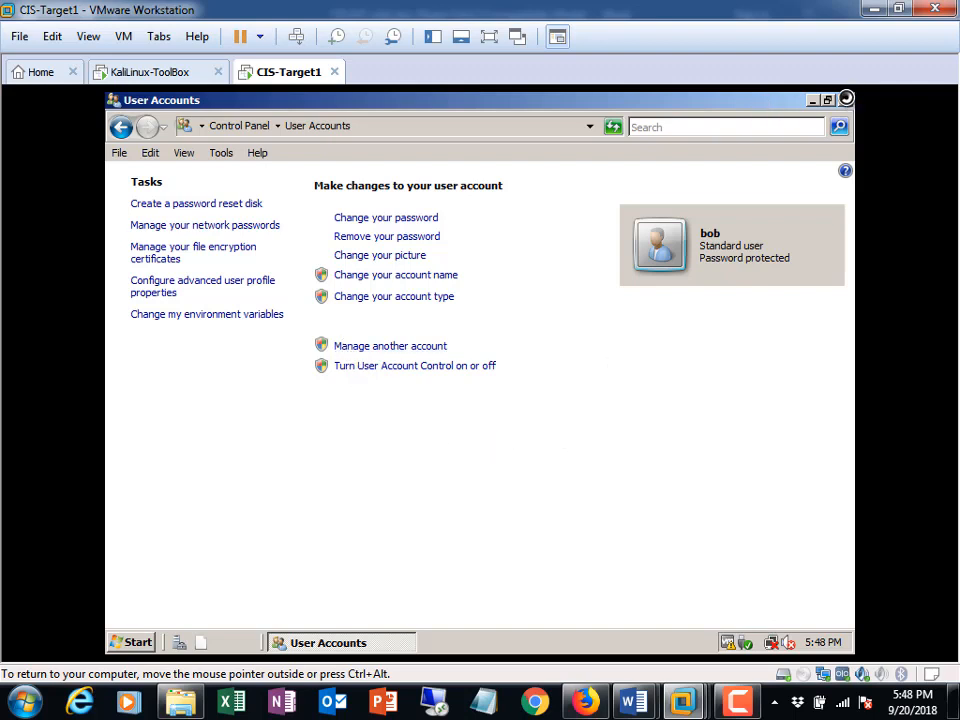
pyautogui.click(845, 99)
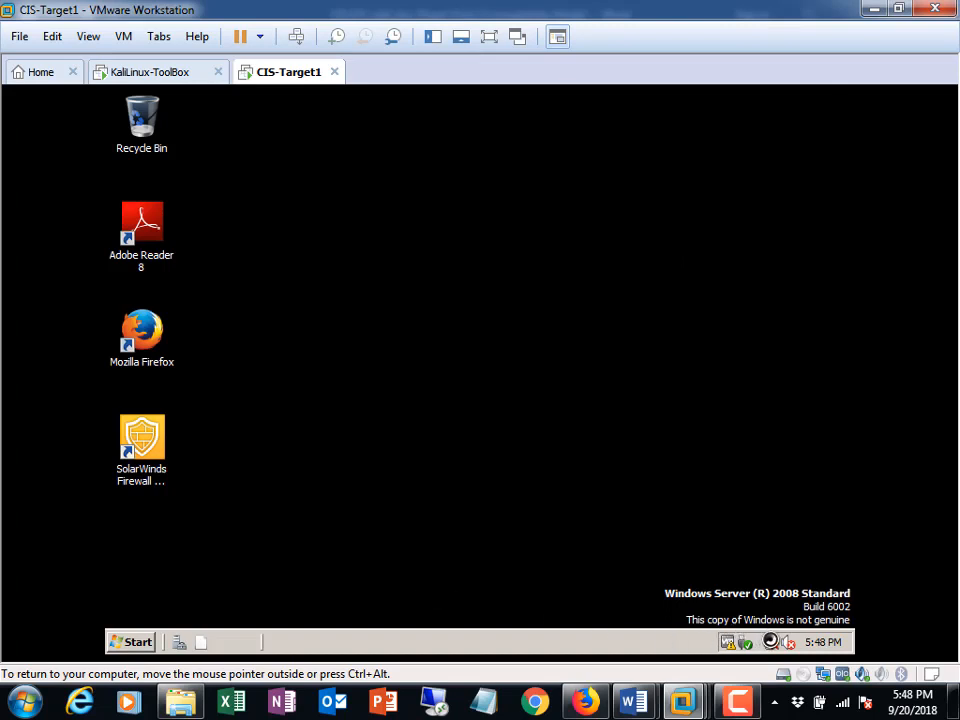
pyautogui.click(769, 642)
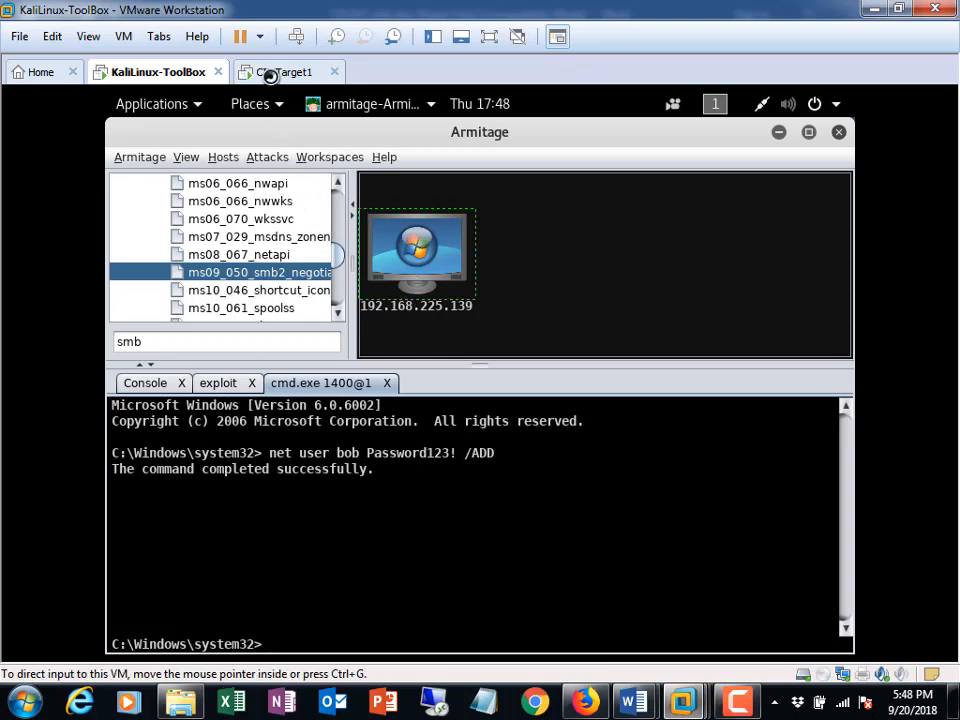
# Step: Log bob off the CIS-Target1 server from the Start menu, then return to Kali
pyautogui.click(289, 71)
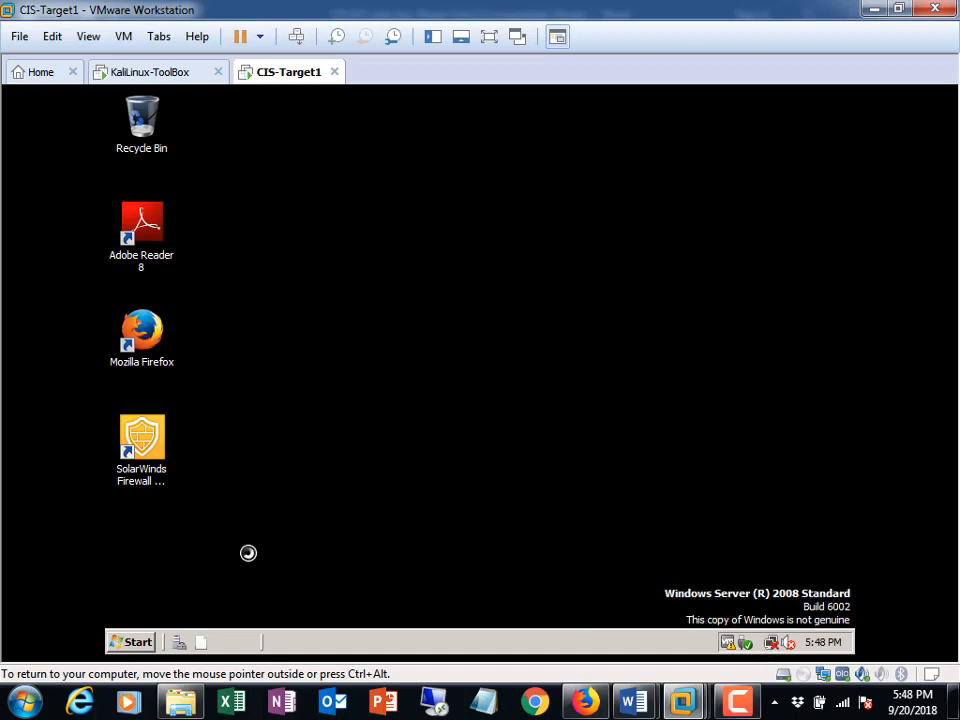
pyautogui.click(130, 641)
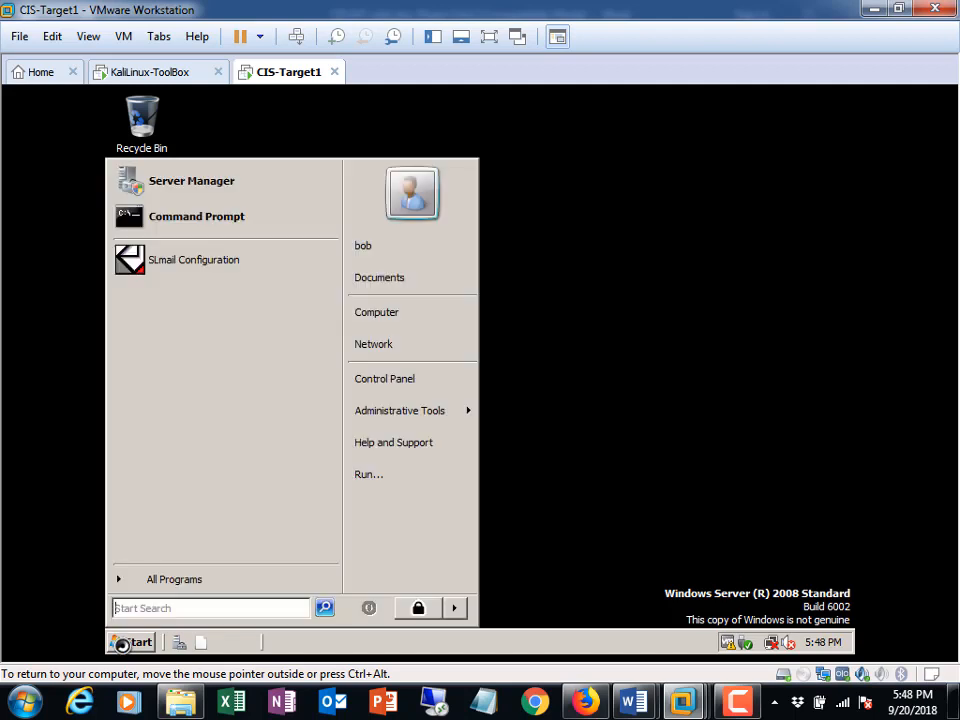
pyautogui.click(455, 608)
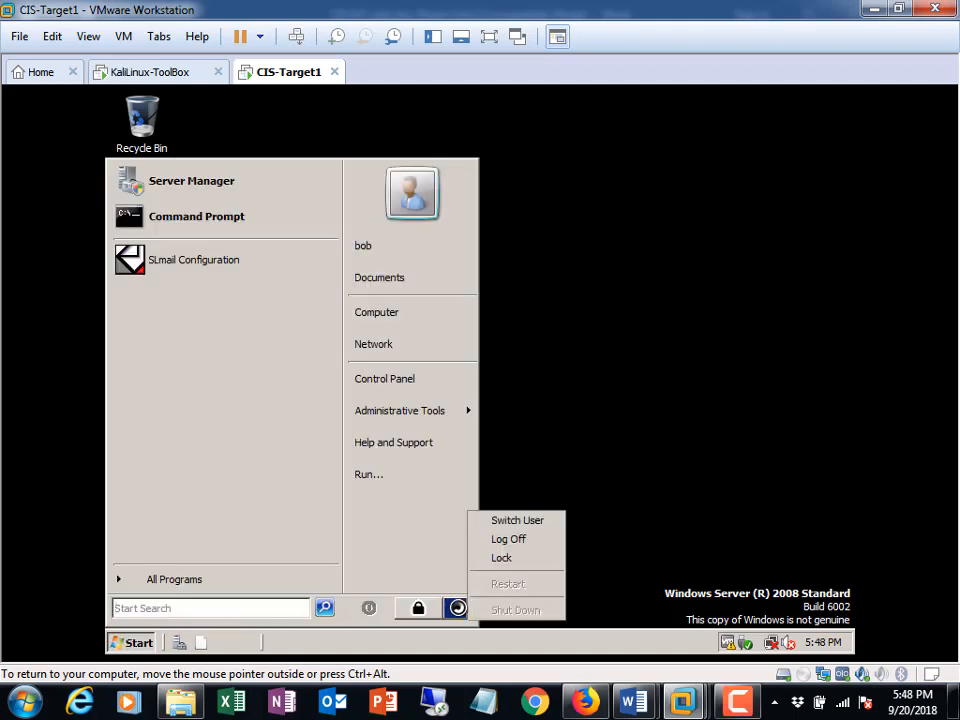
pyautogui.click(508, 539)
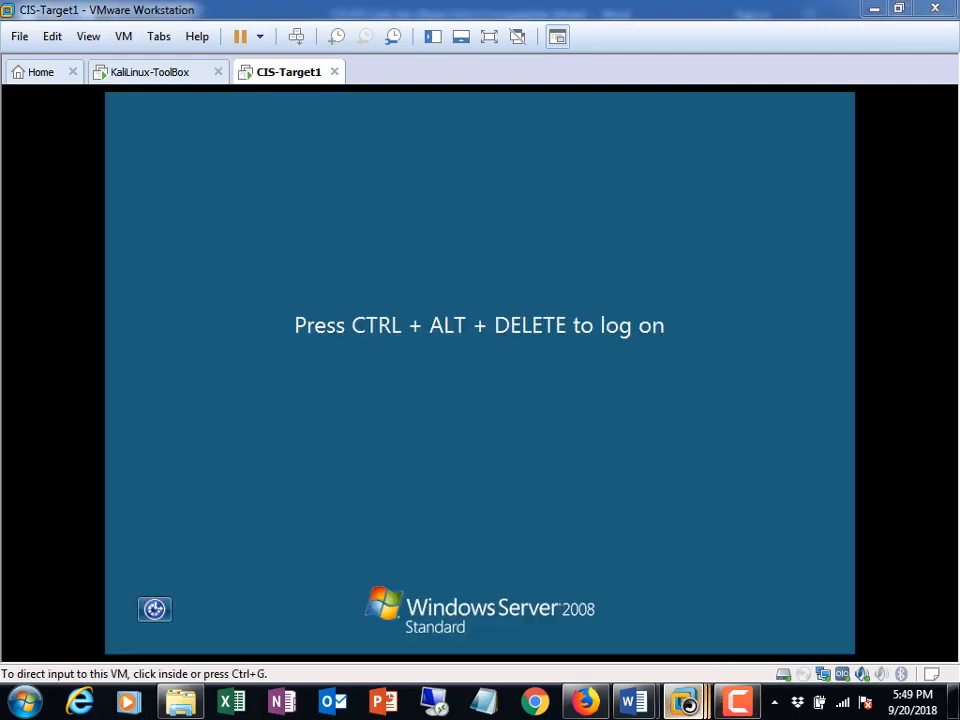
pyautogui.click(150, 71)
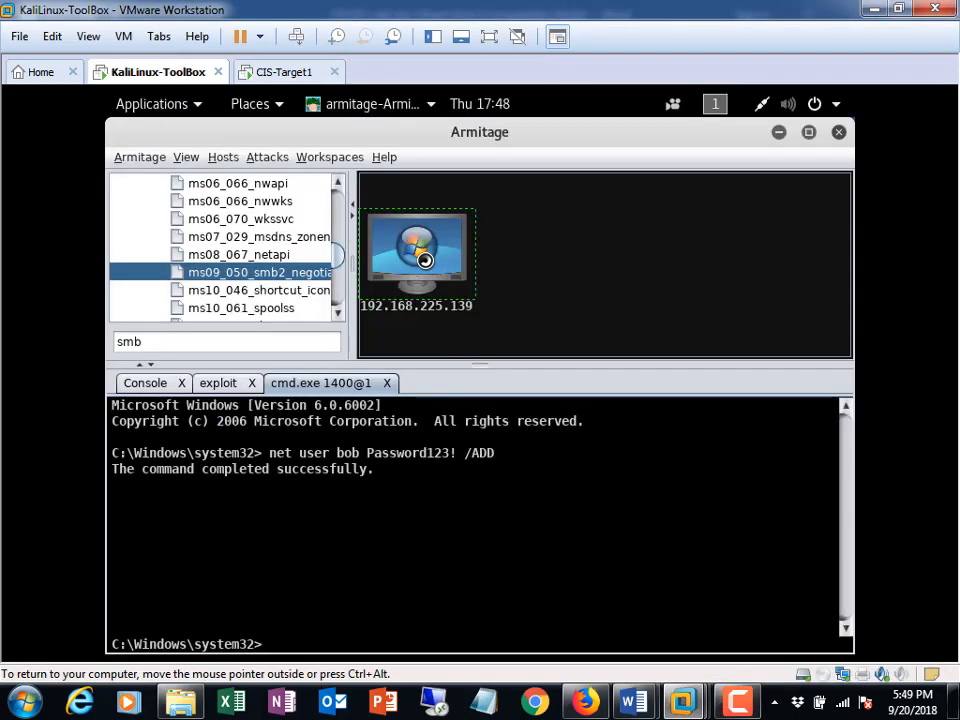
# Step: Relaunch ms09_050_smb2_negotiate against 192.168.225.139 using a reverse connection
pyautogui.rightClick(417, 258)
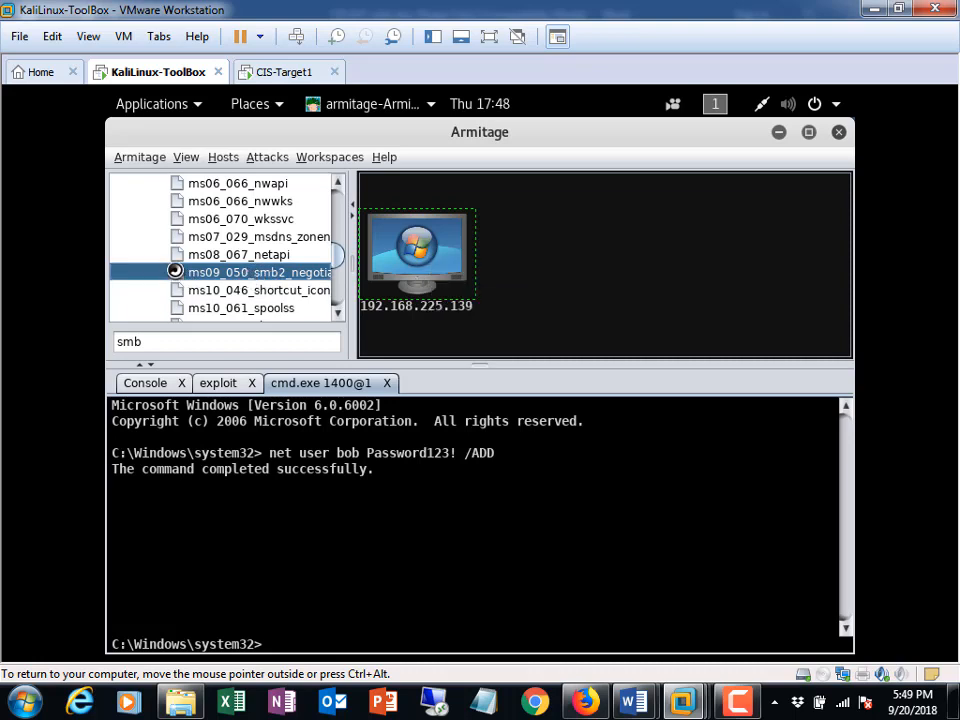
pyautogui.doubleClick(250, 272)
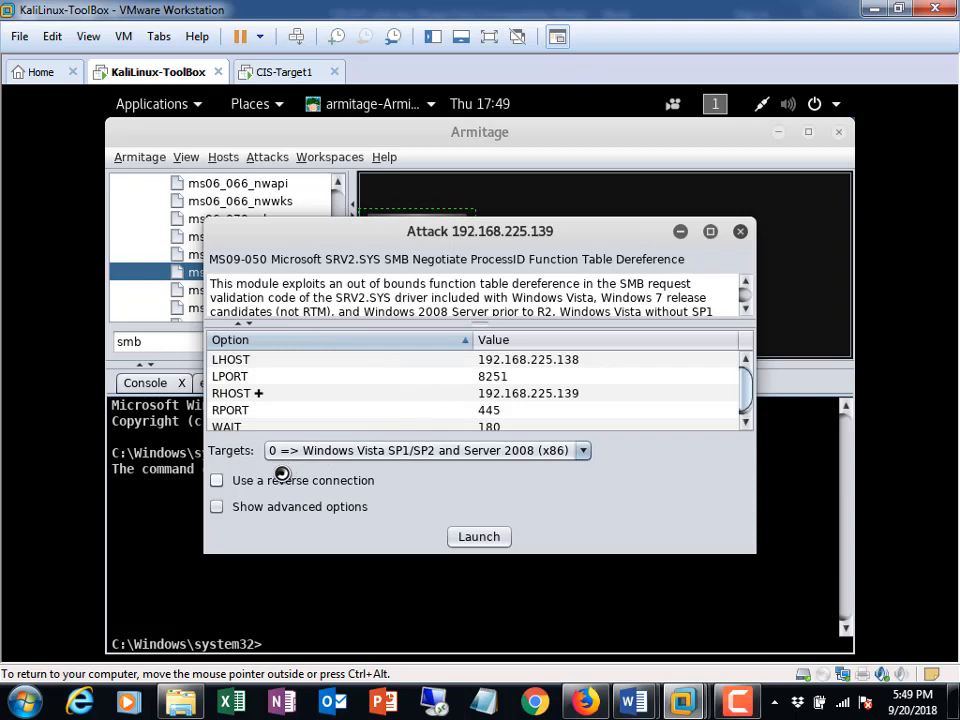
pyautogui.click(217, 480)
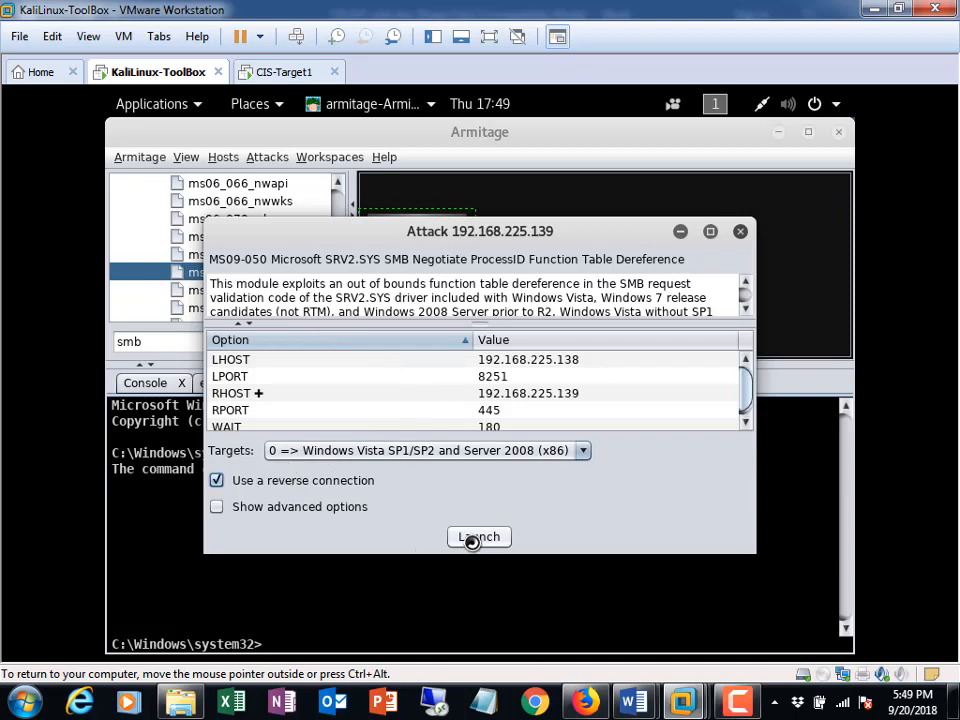
pyautogui.click(478, 537)
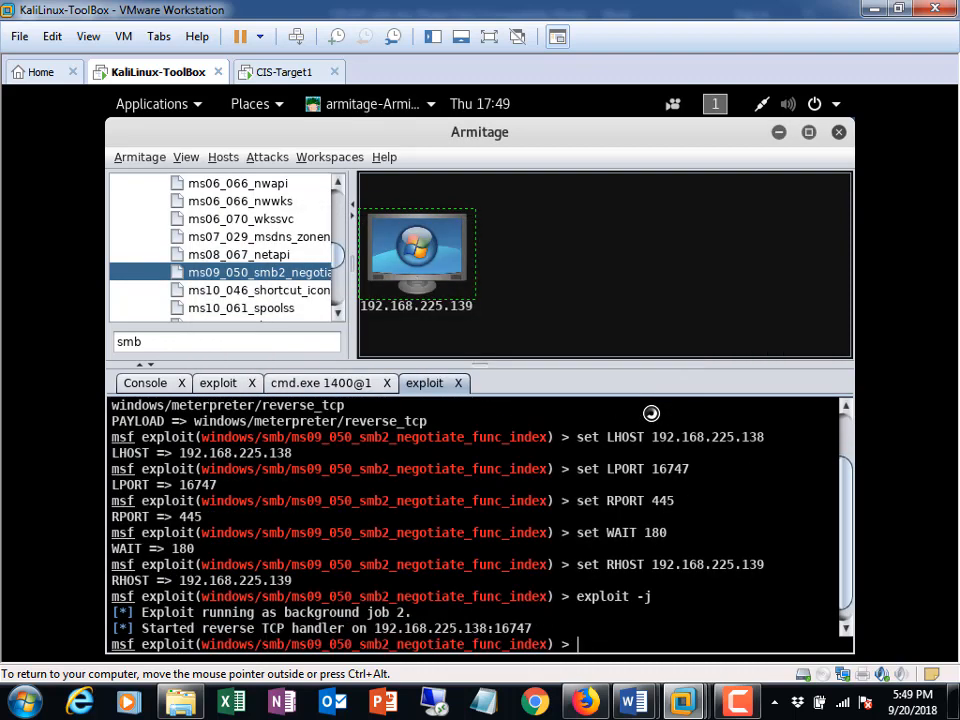
pyautogui.scroll(-3)
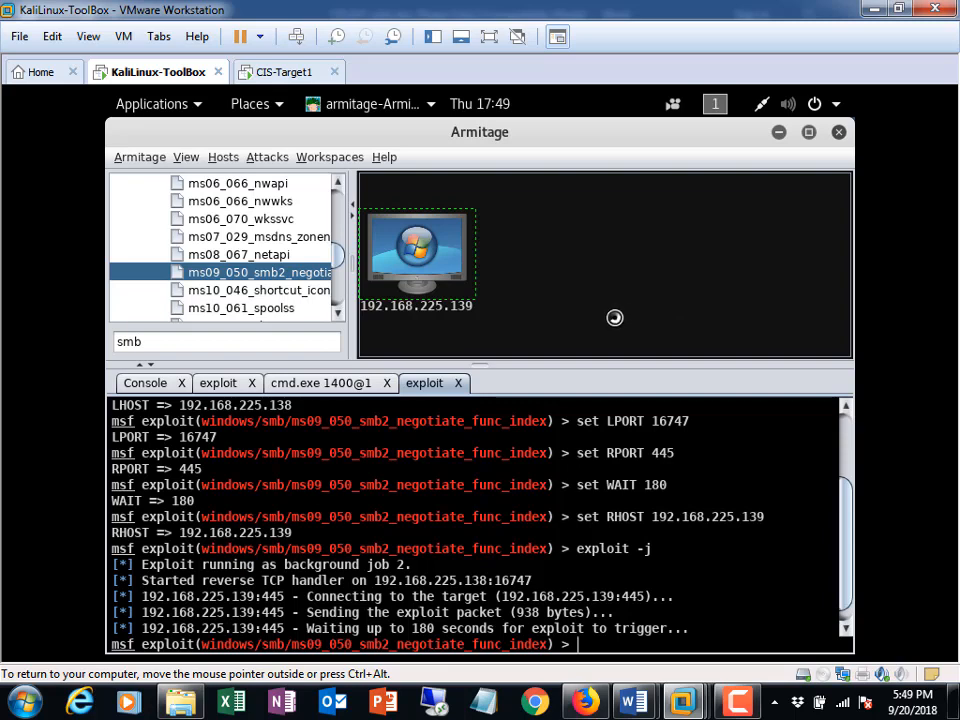
pyautogui.moveTo(591, 325)
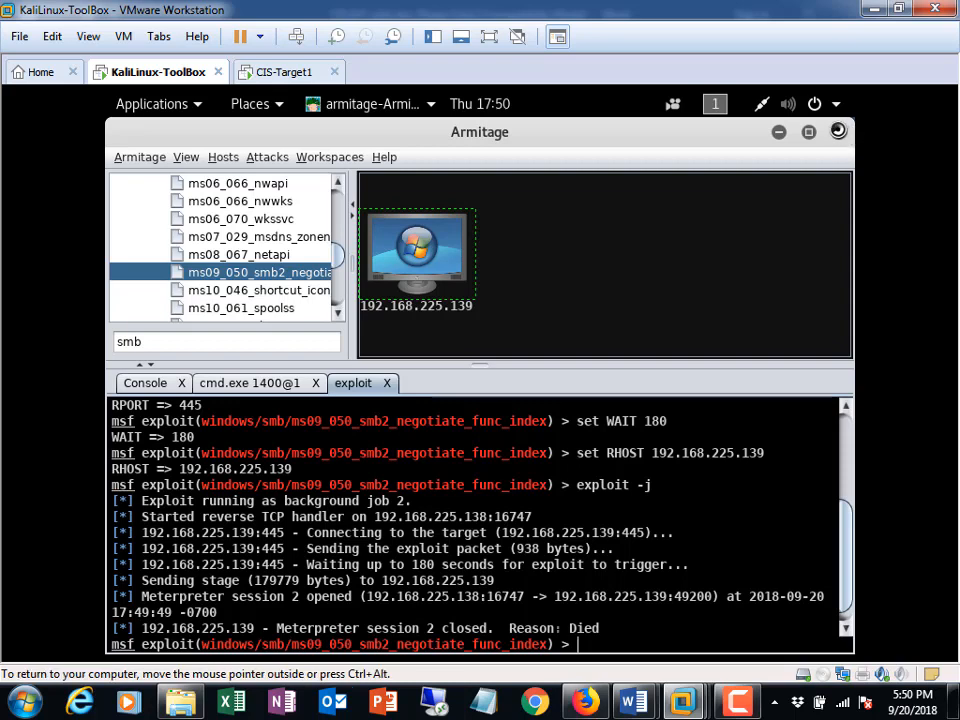
# Step: Check the target's logon screen, then open Kali's top-right system status menu
pyautogui.click(289, 71)
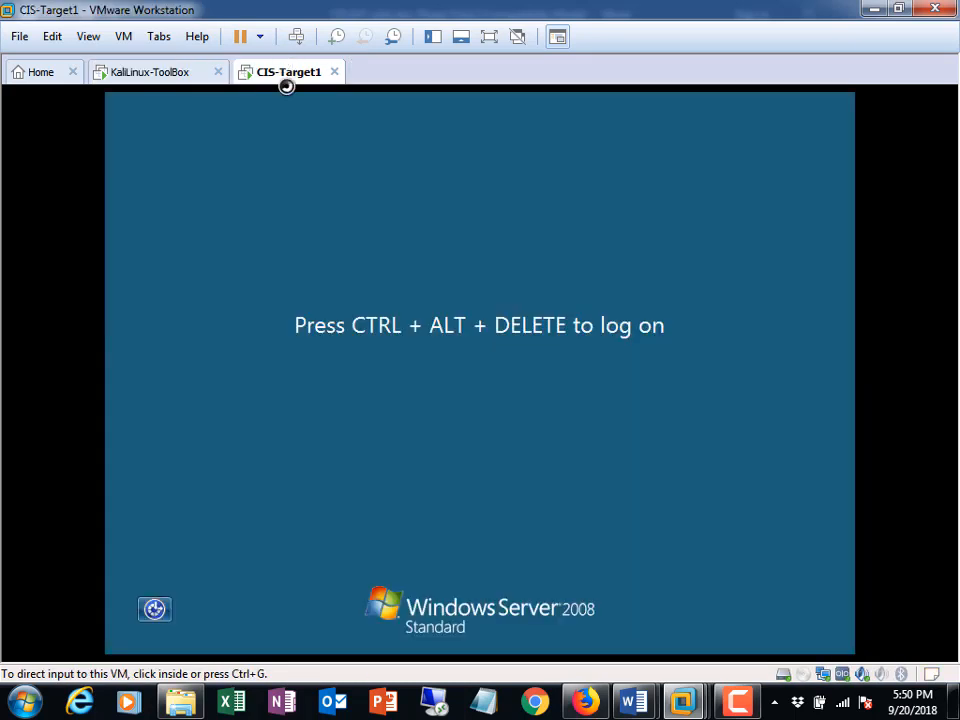
pyautogui.click(149, 71)
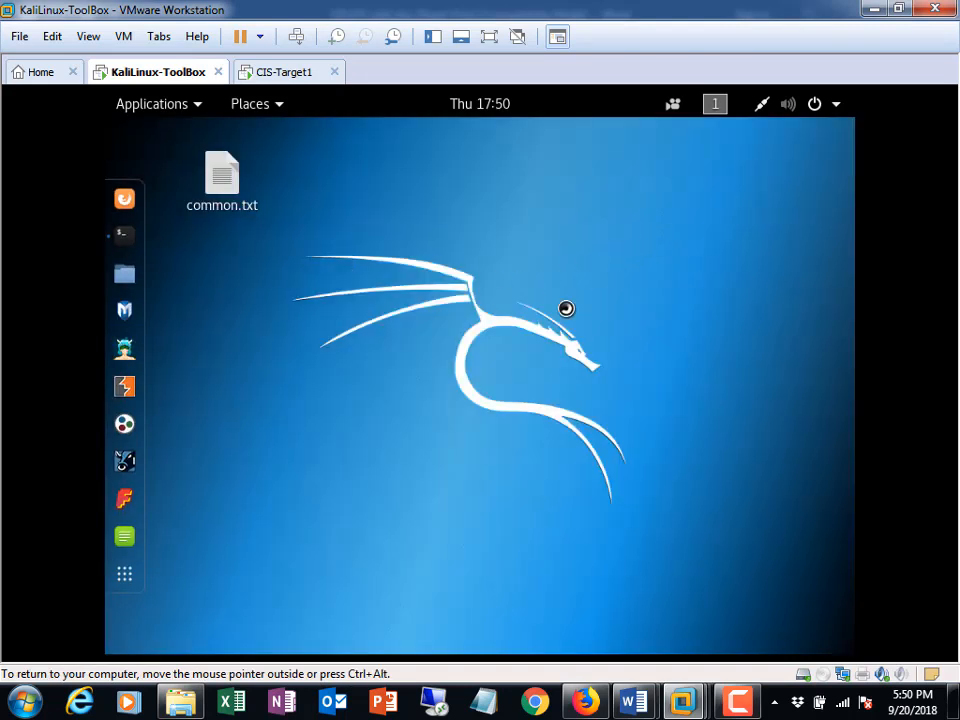
pyautogui.moveTo(808, 84)
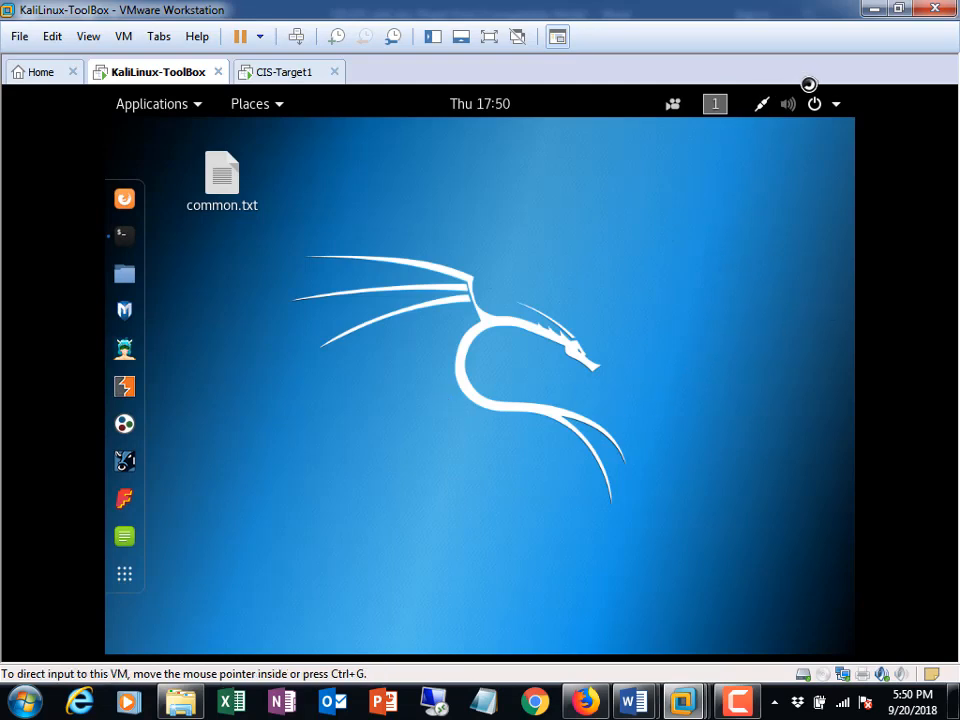
pyautogui.click(814, 103)
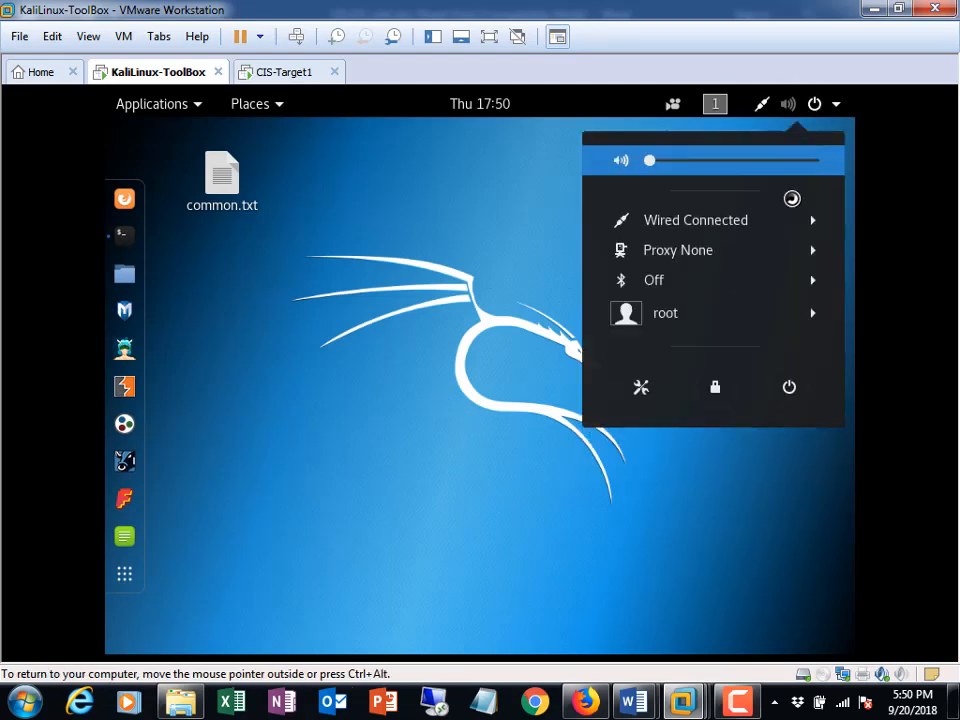